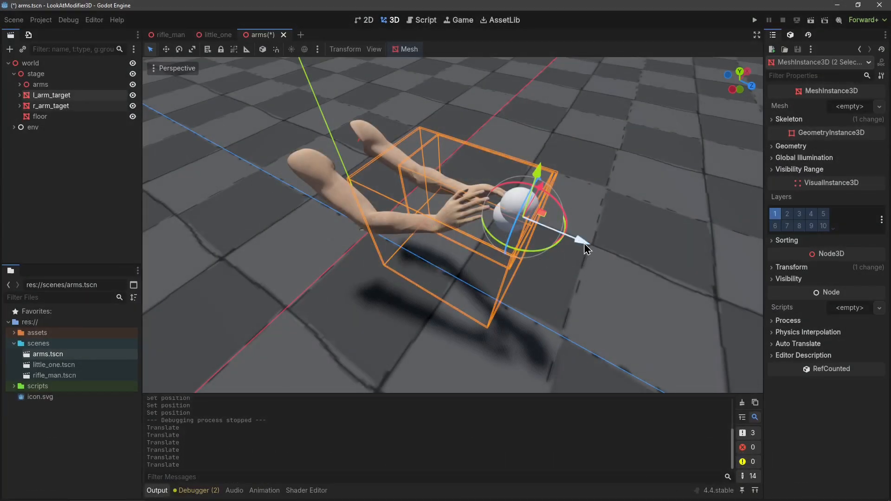
# - Drag the arm target ball around until both hands rest on it
pyautogui.moveTo(585, 250); pyautogui.dragTo(514, 242)
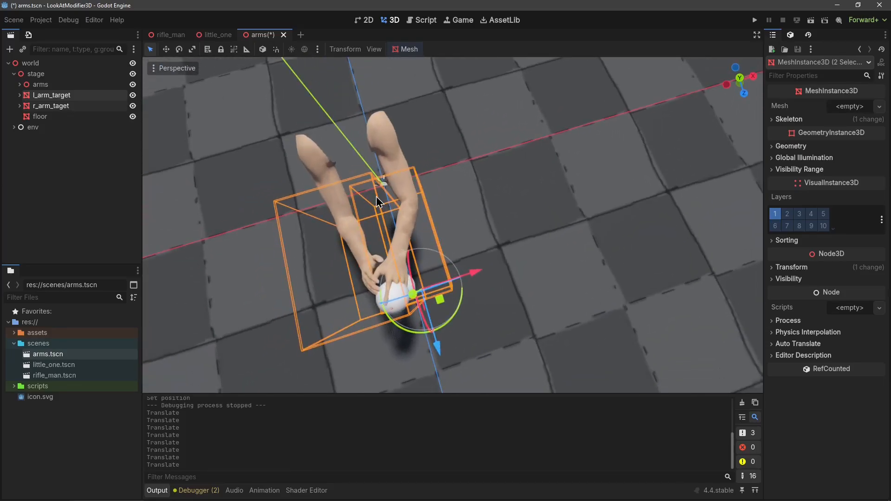
pyautogui.moveTo(312, 292)
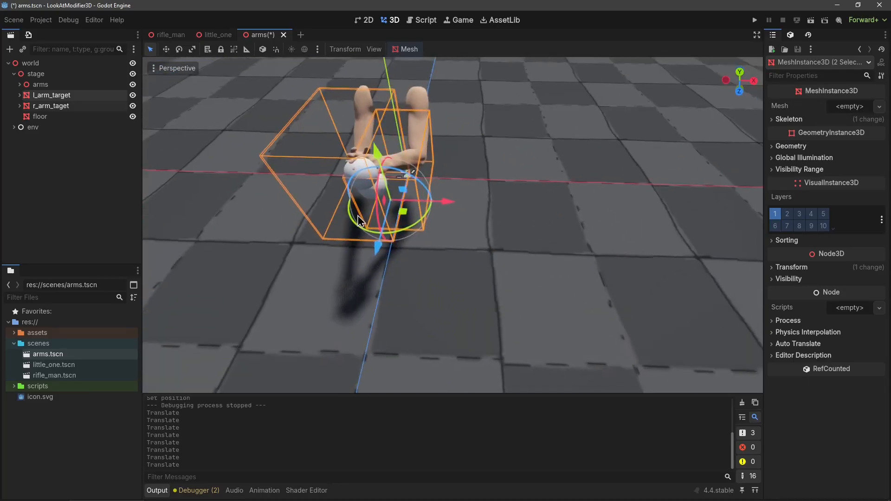
pyautogui.moveTo(358, 221); pyautogui.dragTo(301, 134)
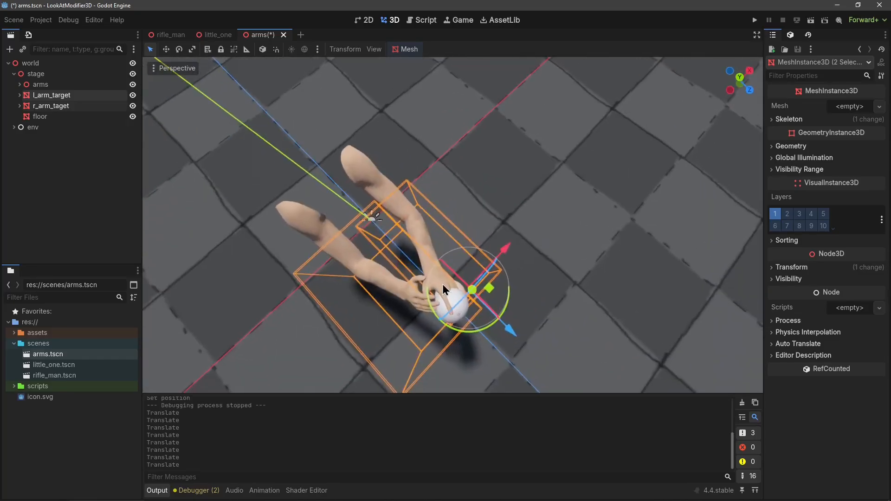
pyautogui.moveTo(444, 290); pyautogui.dragTo(489, 265)
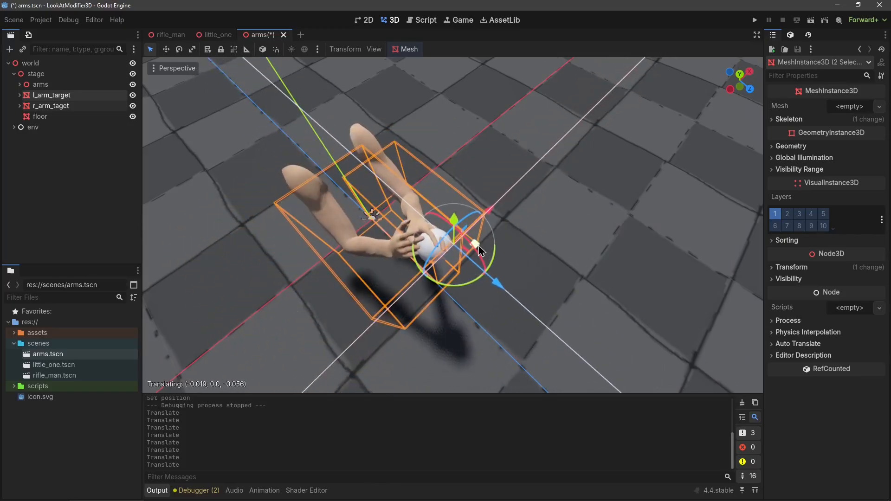
pyautogui.moveTo(477, 244); pyautogui.dragTo(443, 256)
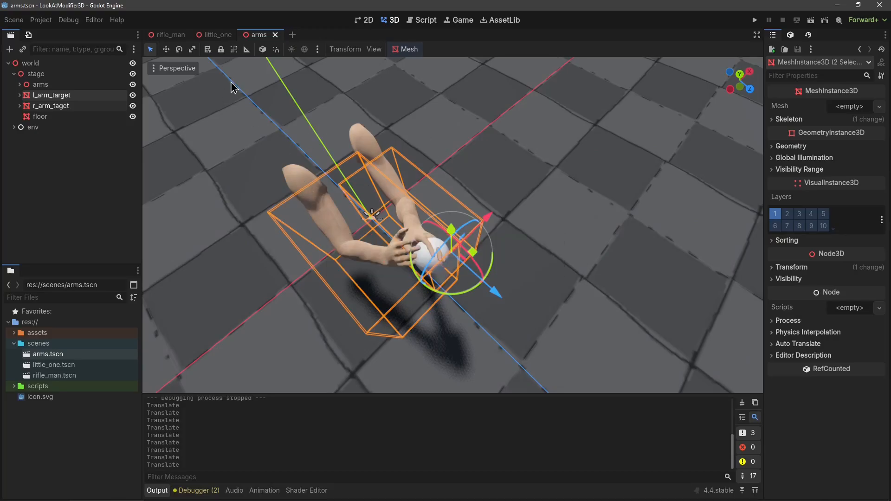
# - Switch to the rifle_man scene and expand its node tree toward the skeleton
pyautogui.click(170, 34)
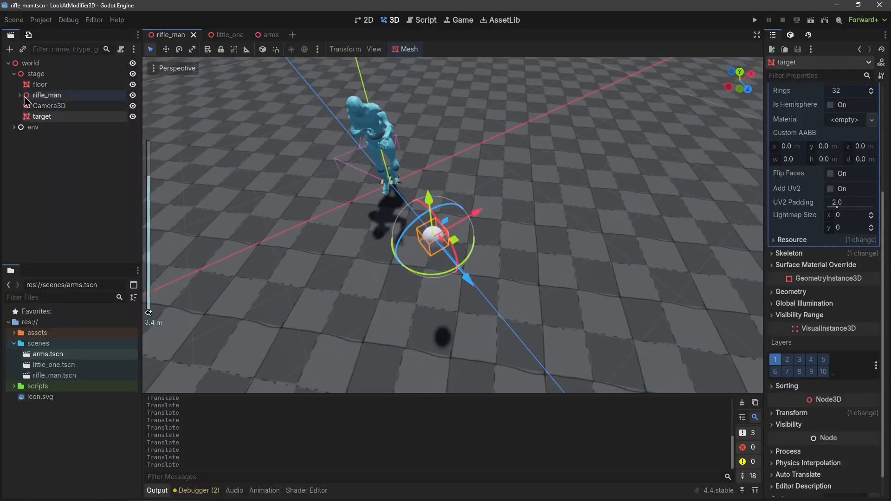
pyautogui.click(18, 95)
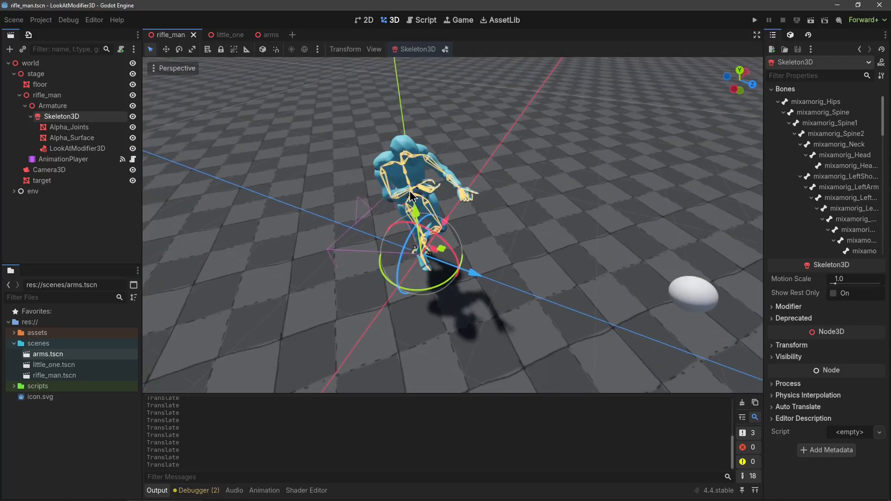
pyautogui.moveTo(687, 300)
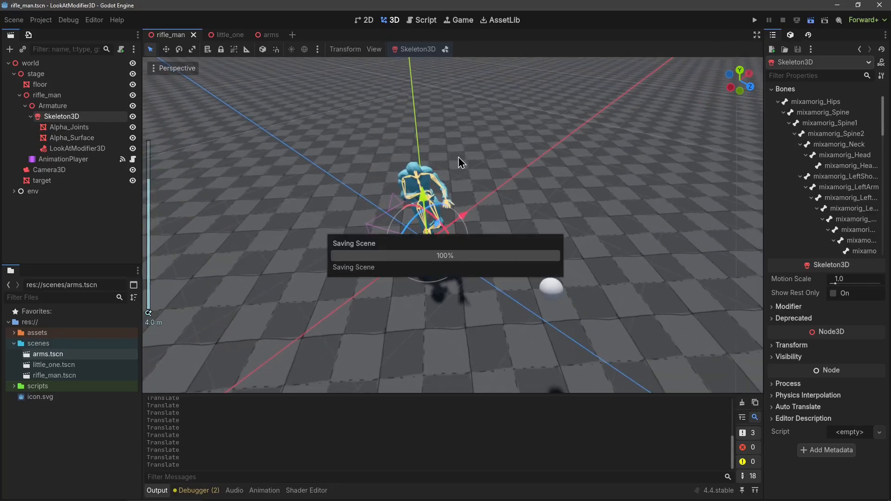
# - Run the rifle_man scene, drag the target ball to both sides, then stop the game
pyautogui.click(753, 20)
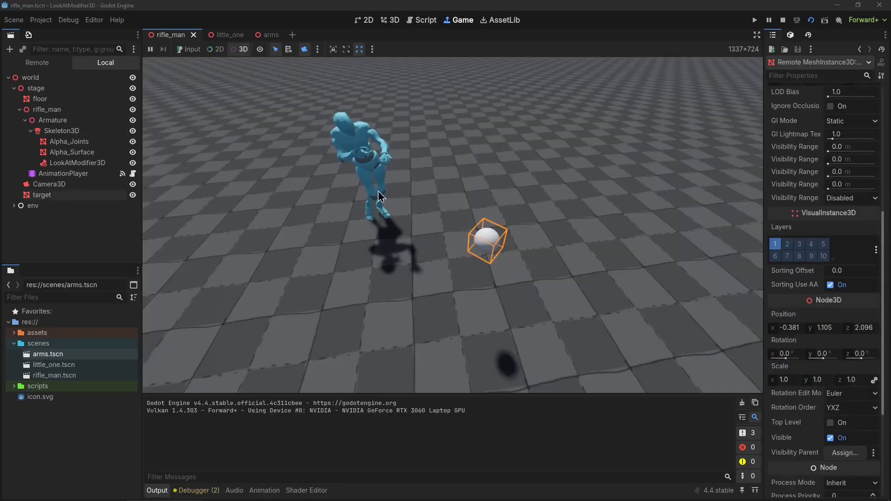
pyautogui.moveTo(487, 239); pyautogui.dragTo(373, 363)
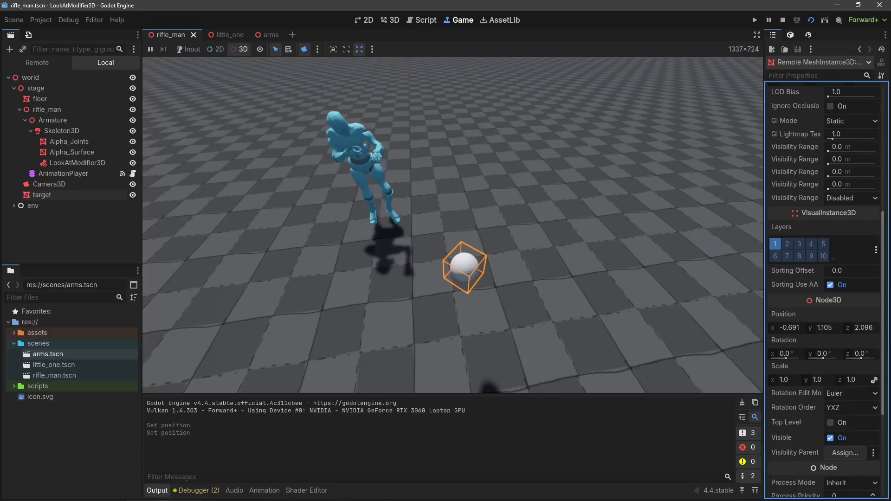
pyautogui.moveTo(464, 268); pyautogui.dragTo(439, 294)
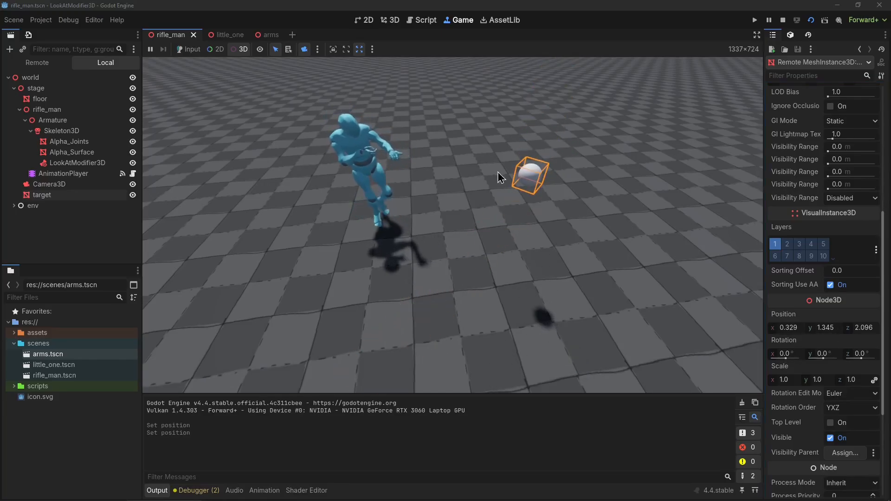
pyautogui.click(69, 141)
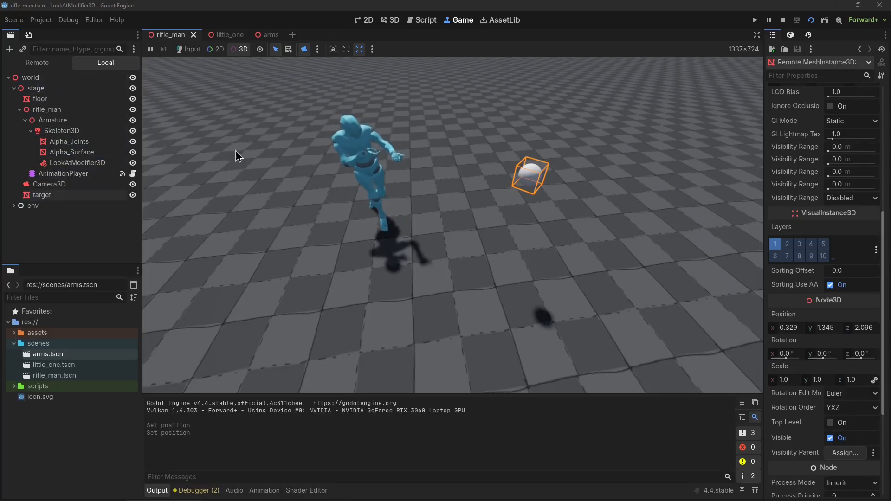
pyautogui.click(783, 20)
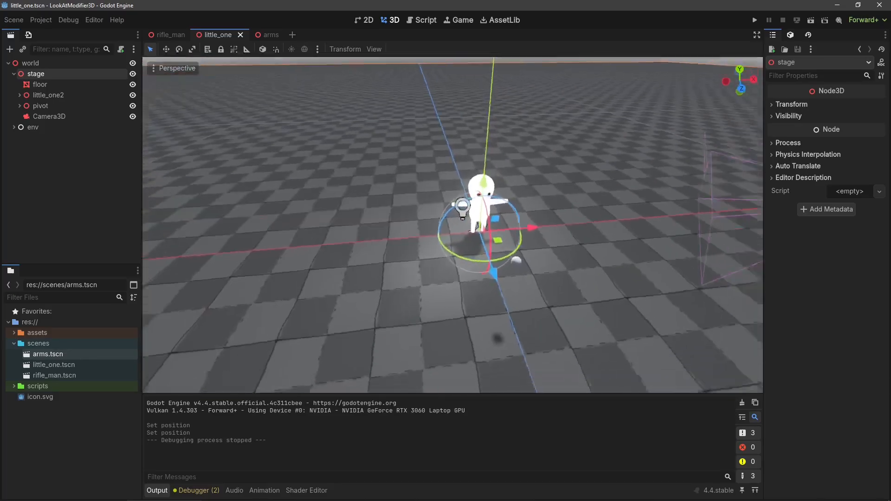
# - Expand little_one2's skeleton and select its head-aiming LookAtModifier3D in the Inspector
pyautogui.click(61, 116)
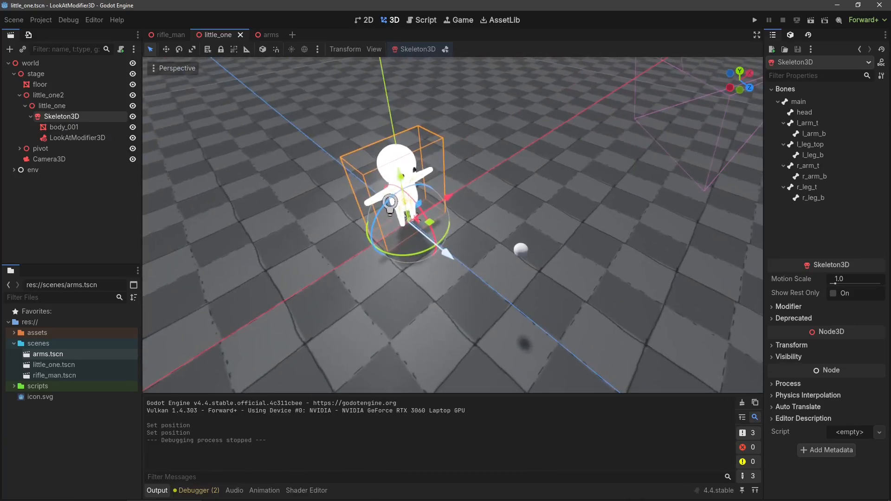
pyautogui.click(80, 137)
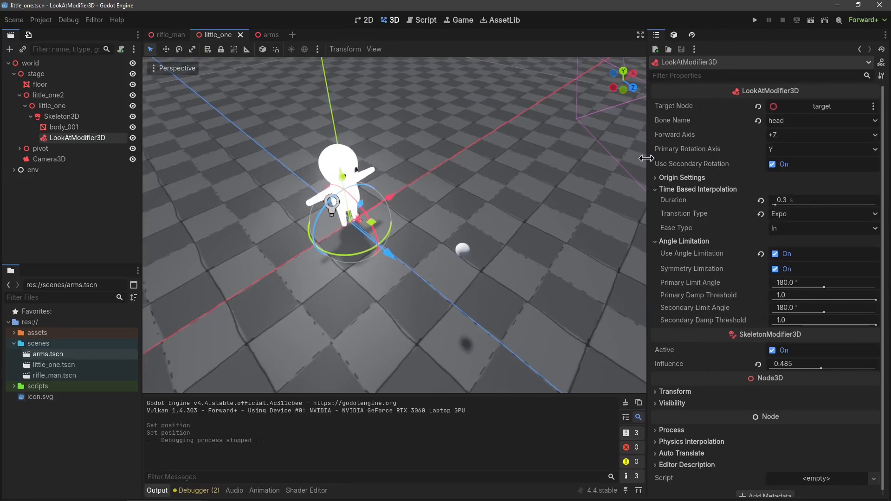
pyautogui.click(61, 117)
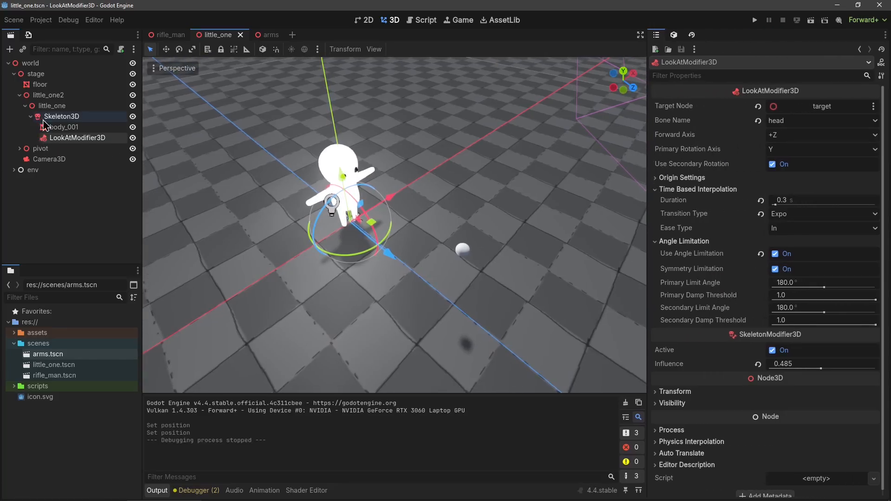
pyautogui.moveTo(61, 115)
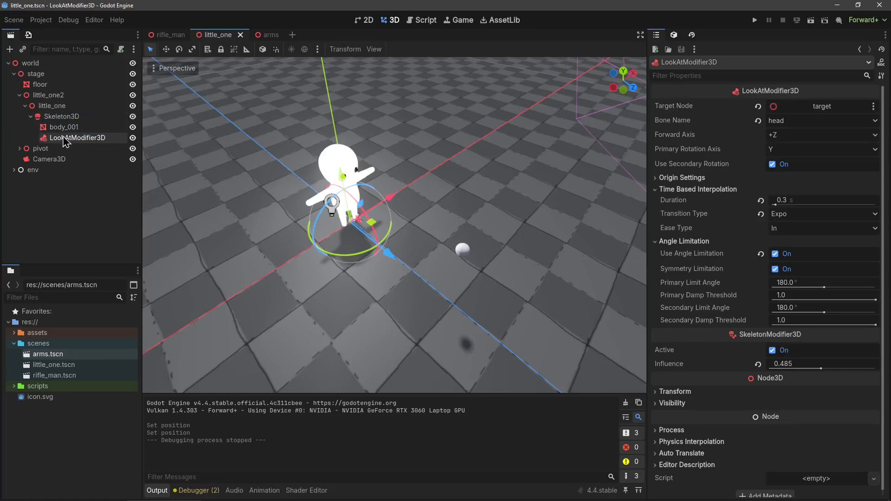
pyautogui.moveTo(96, 146)
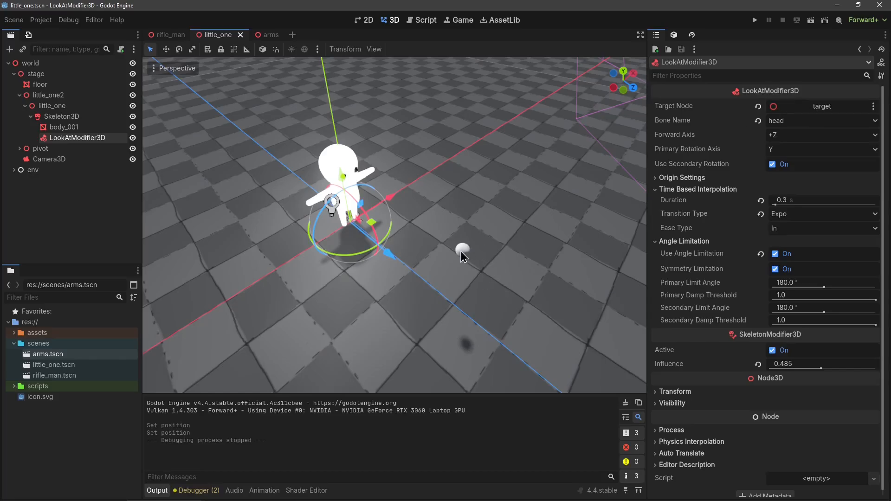
# - Confirm head as the aimed bone, then select the pivot's target and drag it beside the character
pyautogui.click(820, 120)
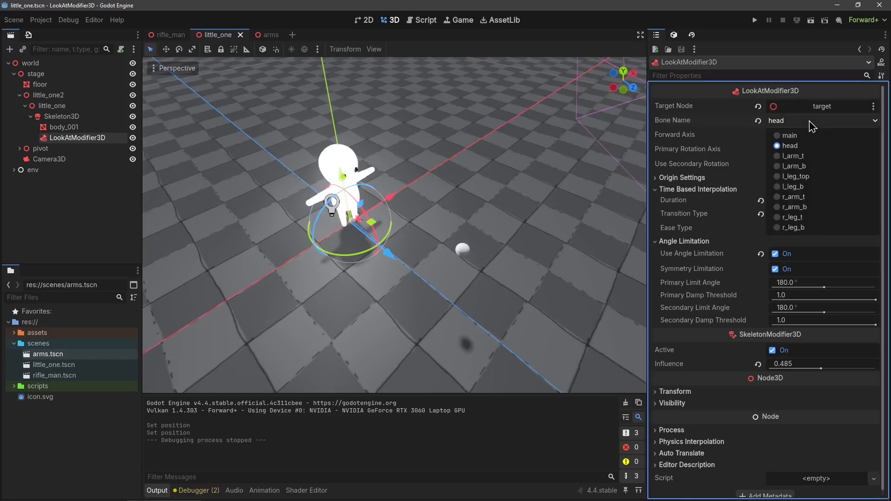
pyautogui.click(789, 146)
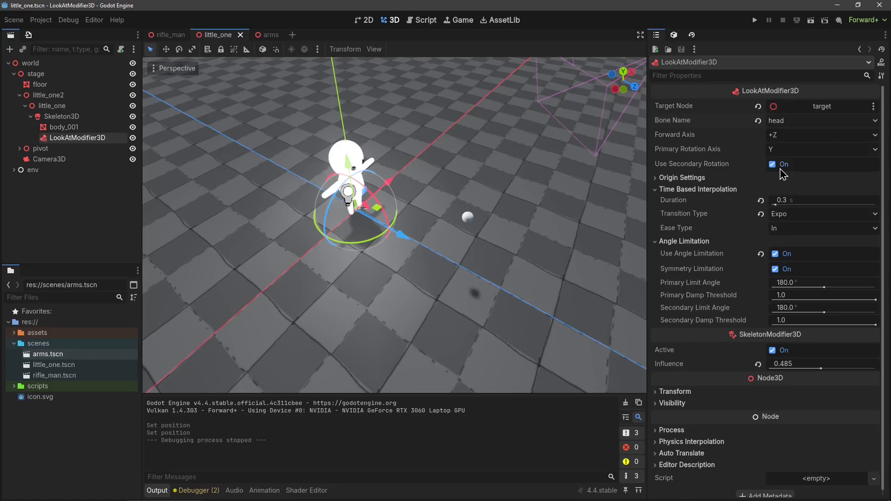
pyautogui.click(40, 148)
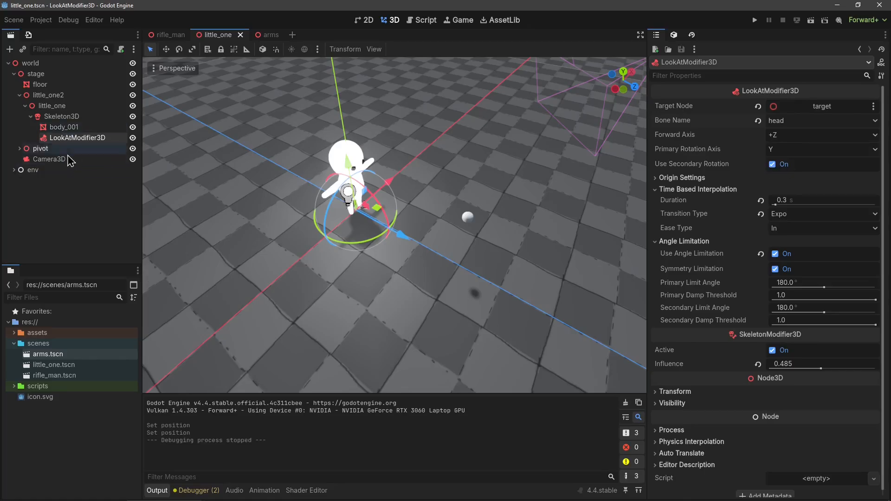
pyautogui.click(39, 85)
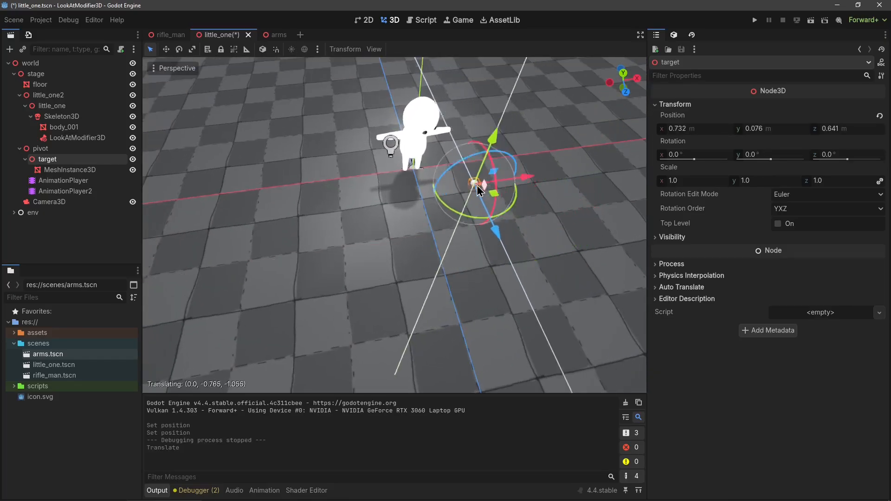
pyautogui.moveTo(474, 182); pyautogui.dragTo(517, 330)
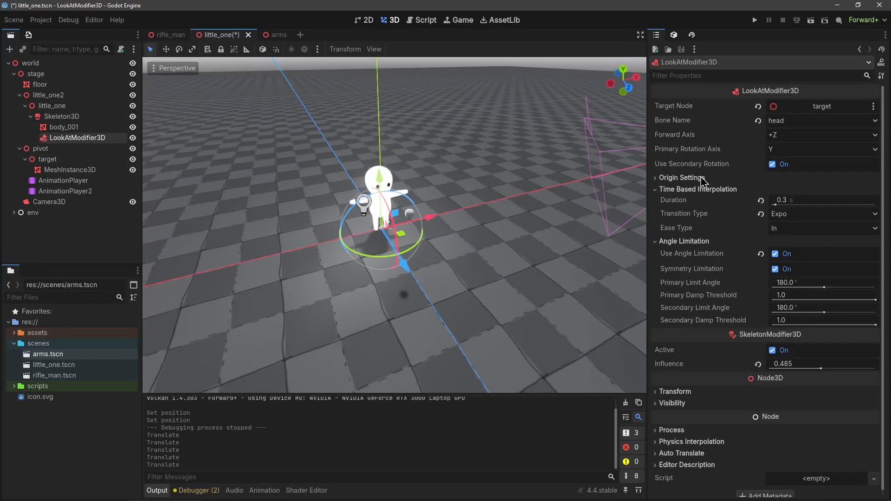
# - Expand the modifier's origin settings and adjust the origin offset, leaving it at zero
pyautogui.click(680, 177)
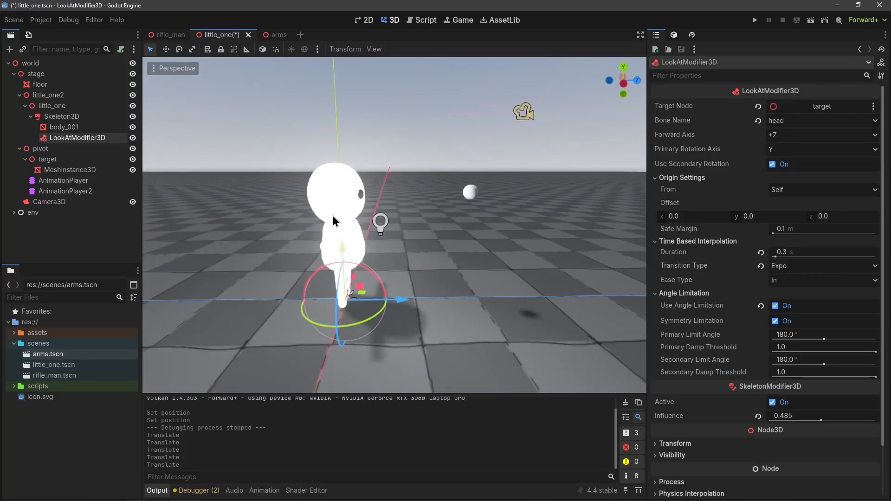
pyautogui.moveTo(469, 198)
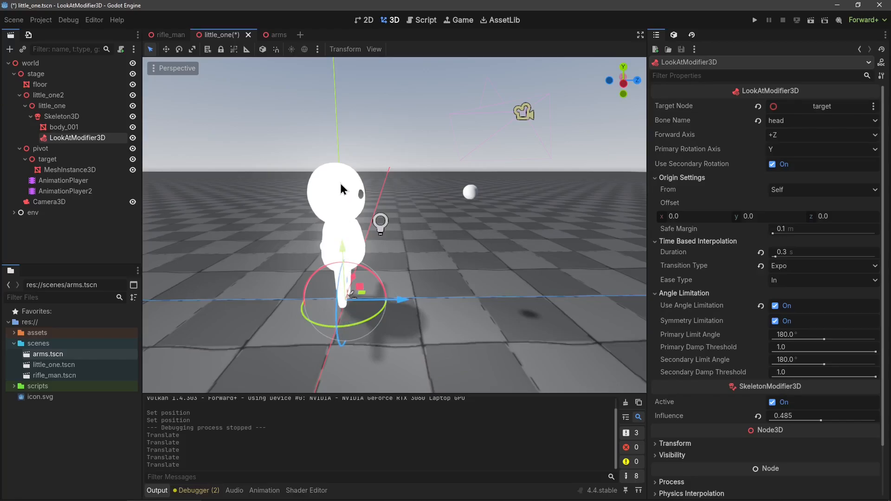
pyautogui.click(821, 189)
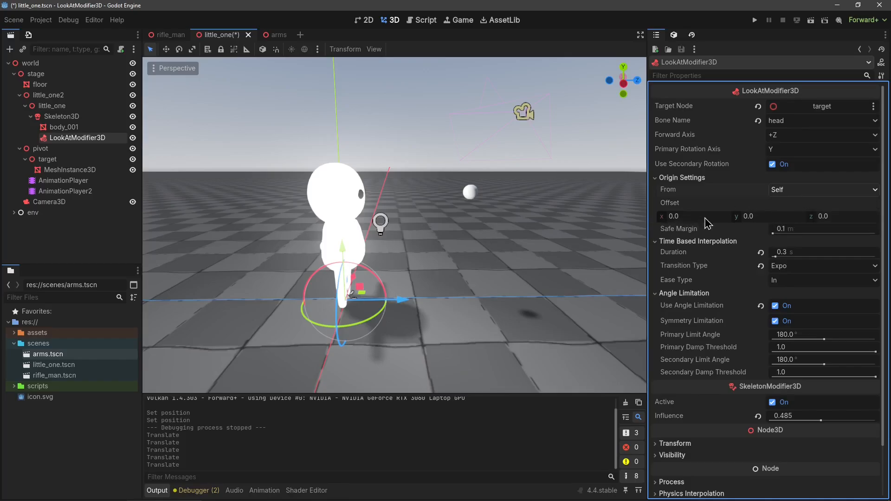
pyautogui.moveTo(682, 216); pyautogui.dragTo(704, 216)
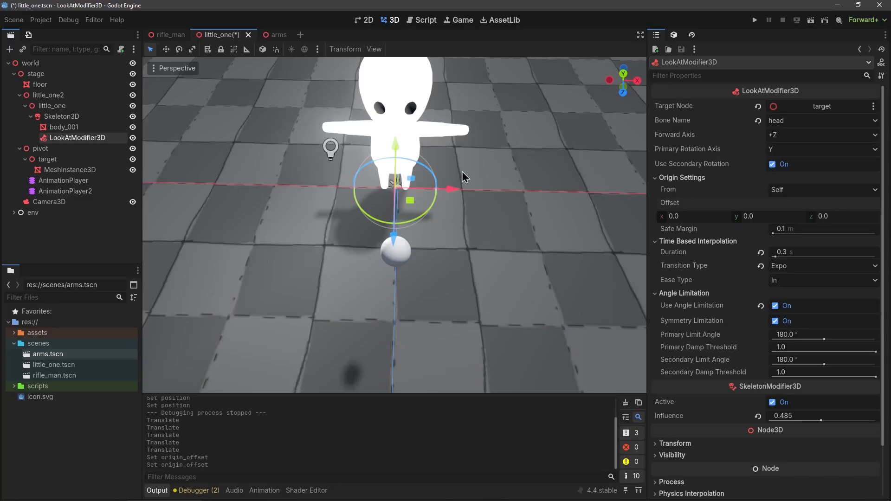
pyautogui.moveTo(651, 217)
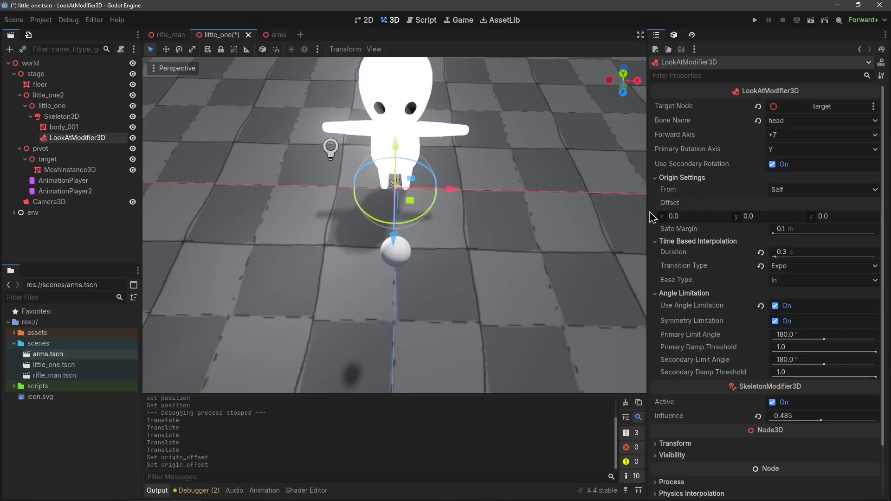
pyautogui.moveTo(362, 198)
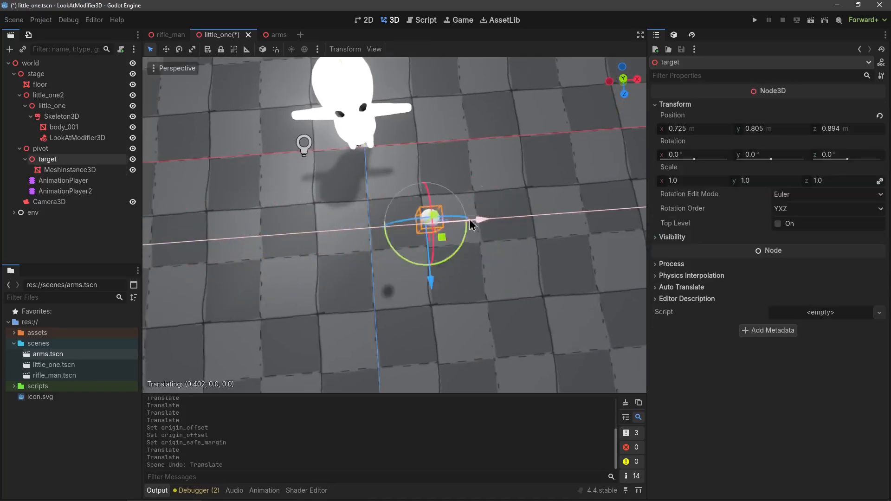
# - Review the head LookAtModifier3D settings and edit its safe margin to 0.1 m
pyautogui.click(78, 137)
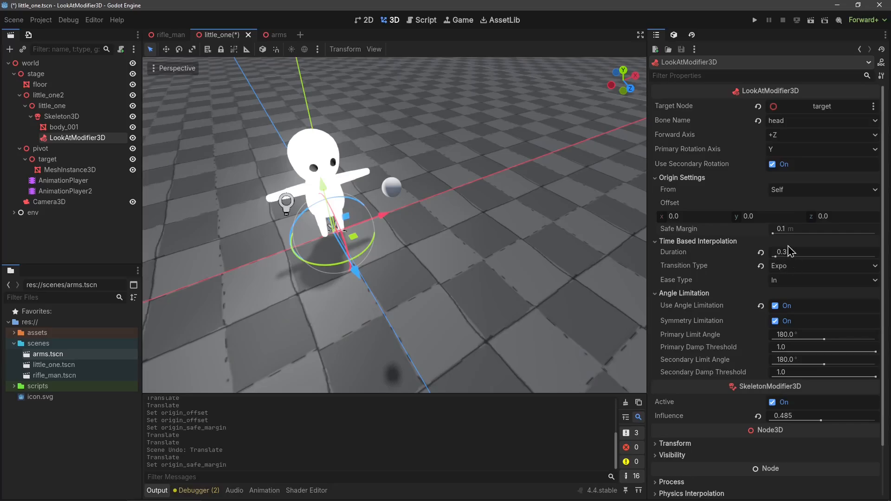
pyautogui.click(821, 266)
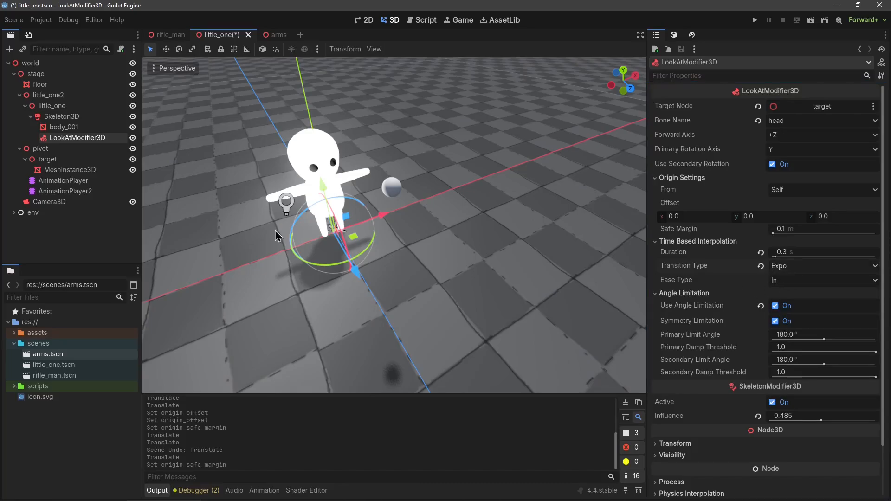
pyautogui.moveTo(390, 263)
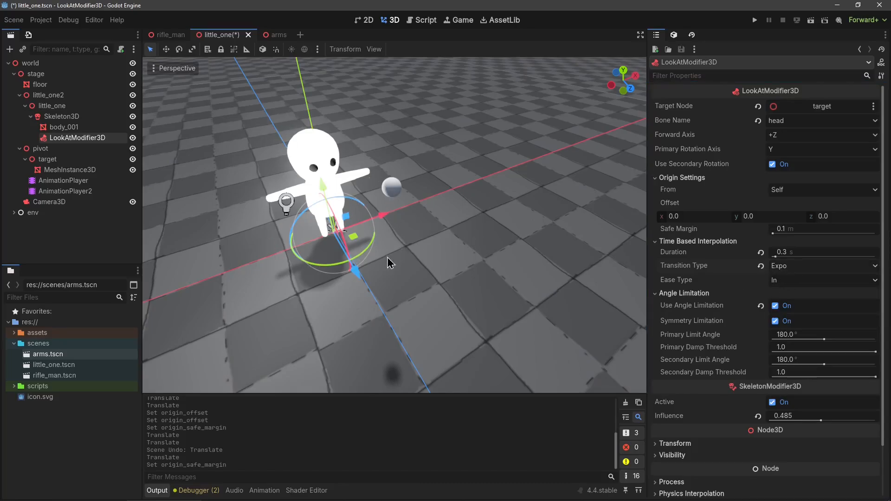
pyautogui.moveTo(724, 377)
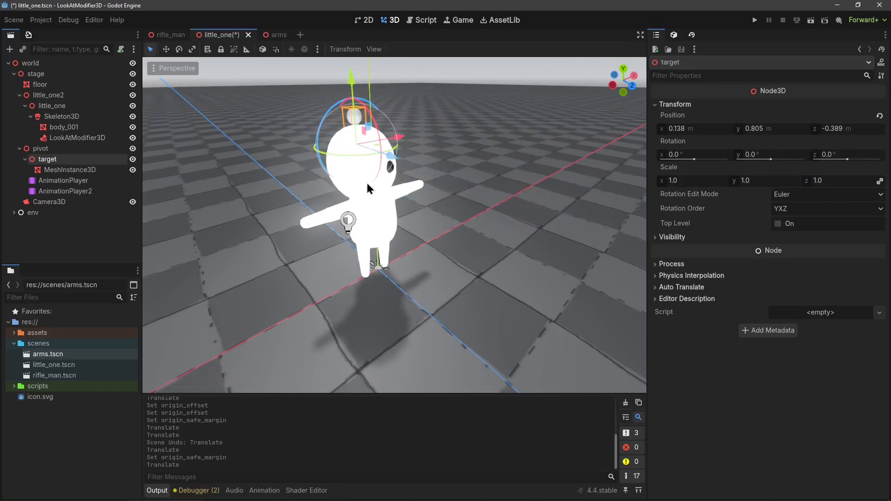
# - Move the target ball beside the character's hand, then switch to the arms scene
pyautogui.moveTo(369, 188); pyautogui.dragTo(335, 225)
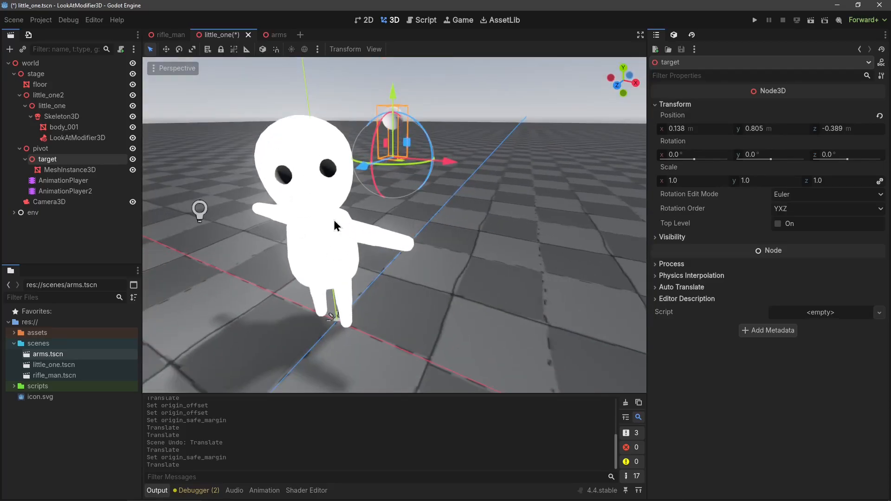
pyautogui.click(75, 137)
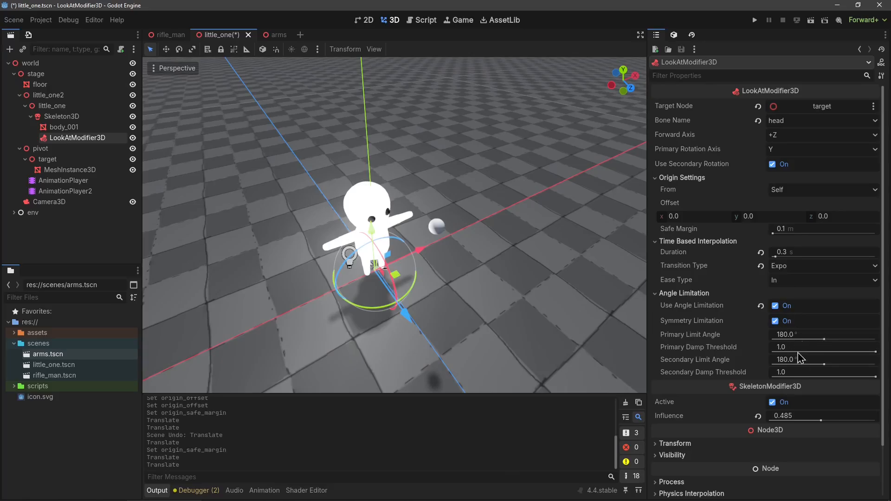
pyautogui.moveTo(729, 334)
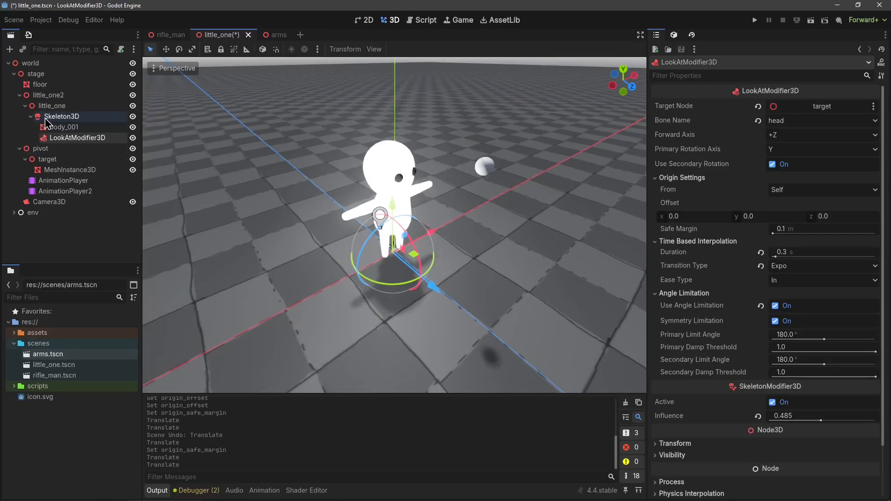
pyautogui.click(47, 159)
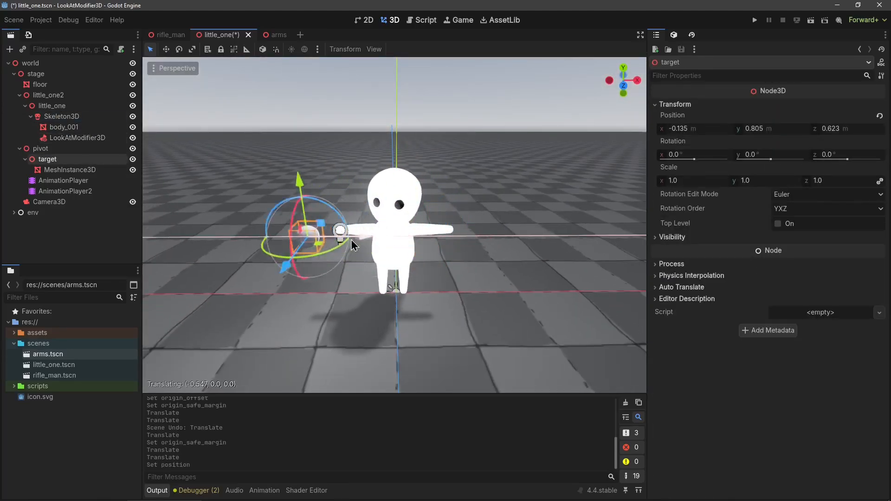
pyautogui.moveTo(338, 230); pyautogui.dragTo(324, 230)
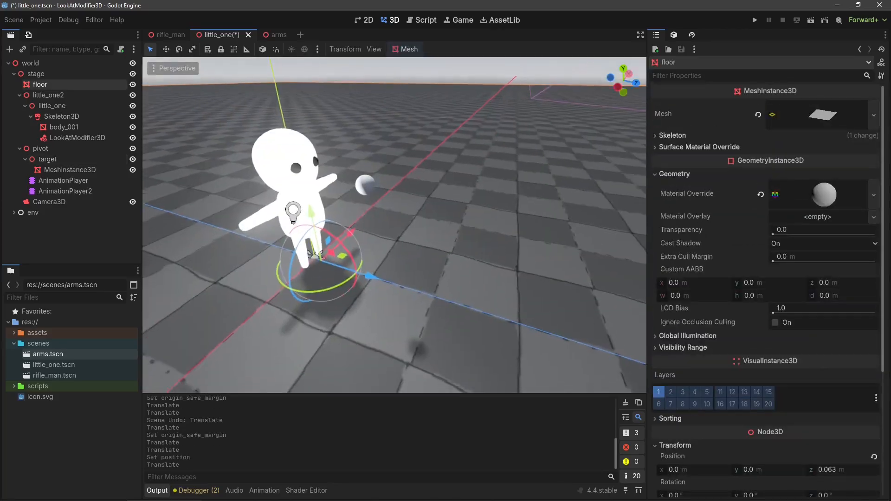
pyautogui.click(48, 159)
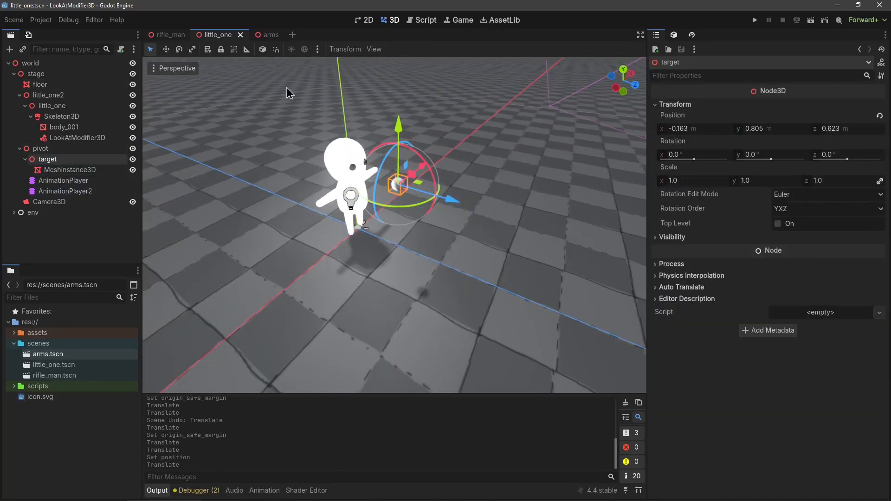
pyautogui.moveTo(169, 35)
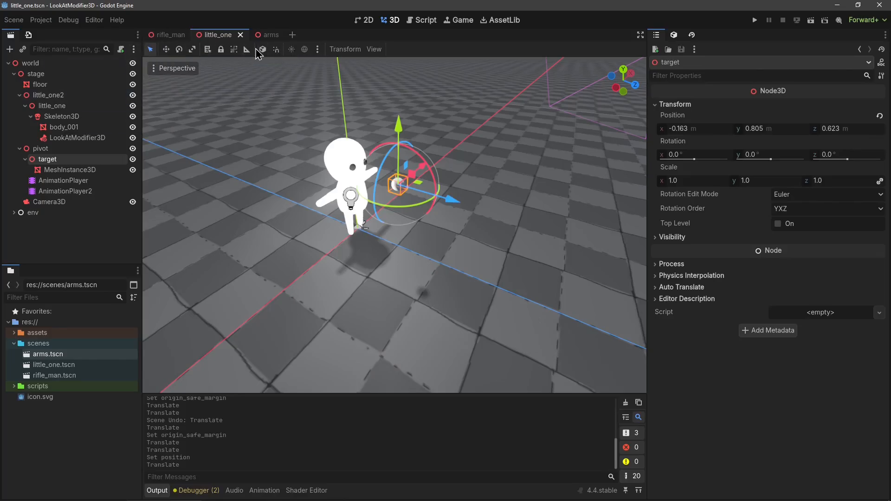
pyautogui.click(258, 35)
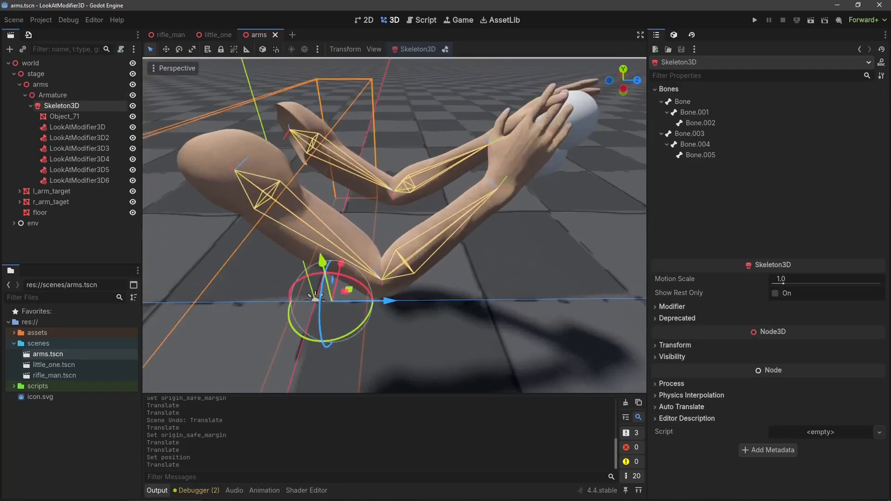
# - Drag the left arm target around so the hand follows, then expand its child targets
pyautogui.moveTo(309, 295); pyautogui.dragTo(381, 279)
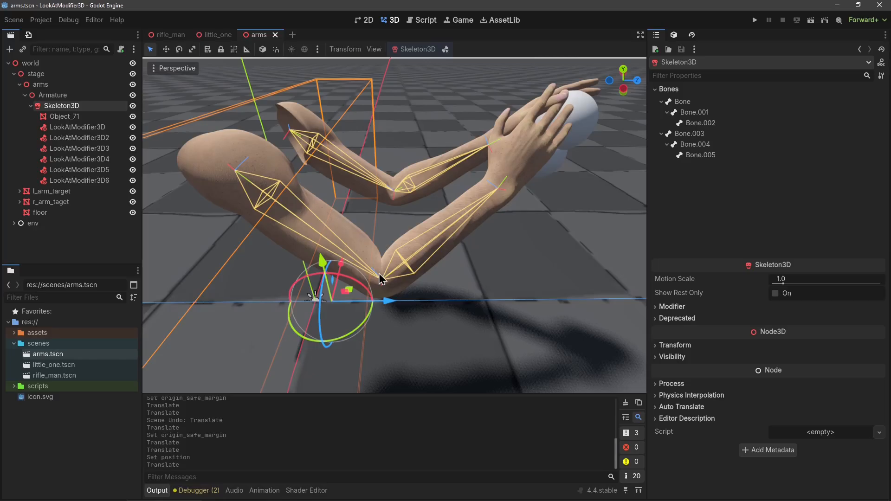
pyautogui.moveTo(508, 193)
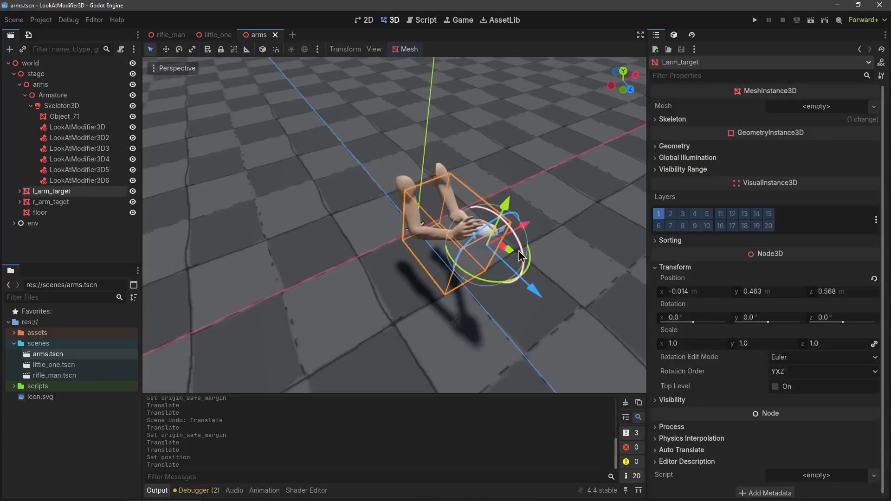
pyautogui.moveTo(520, 256); pyautogui.dragTo(454, 316)
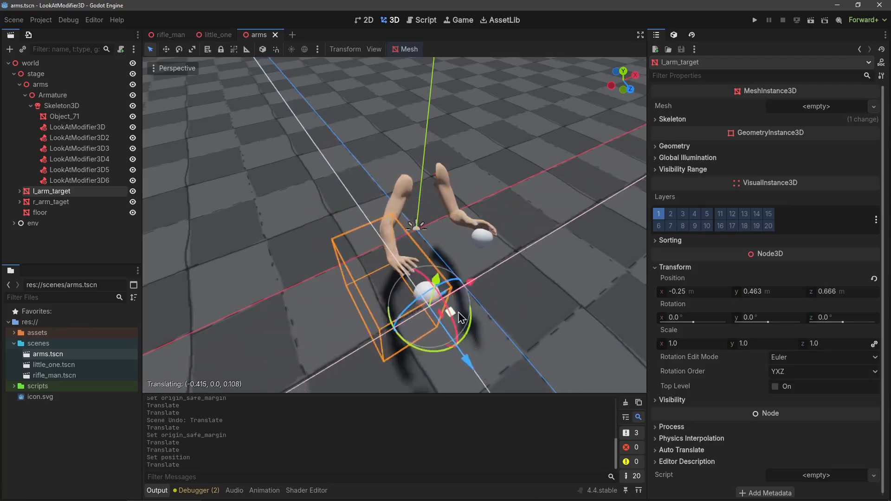
pyautogui.moveTo(454, 315); pyautogui.dragTo(454, 244)
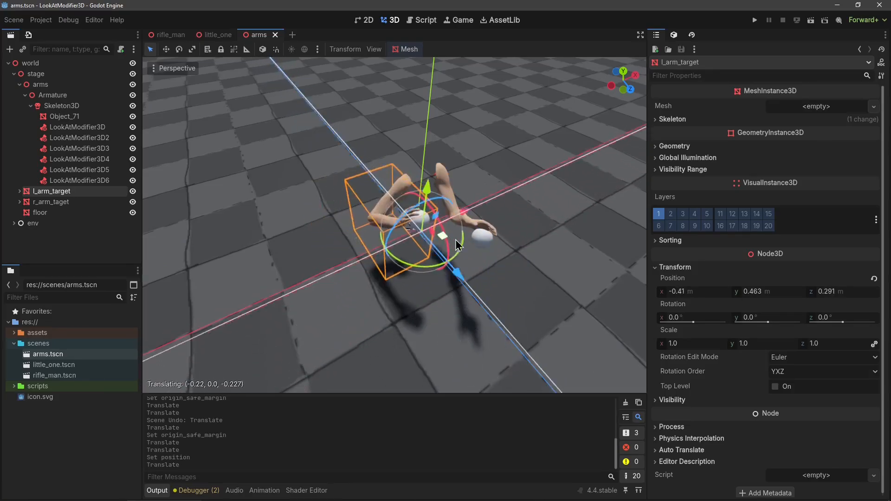
pyautogui.moveTo(455, 244); pyautogui.dragTo(460, 270)
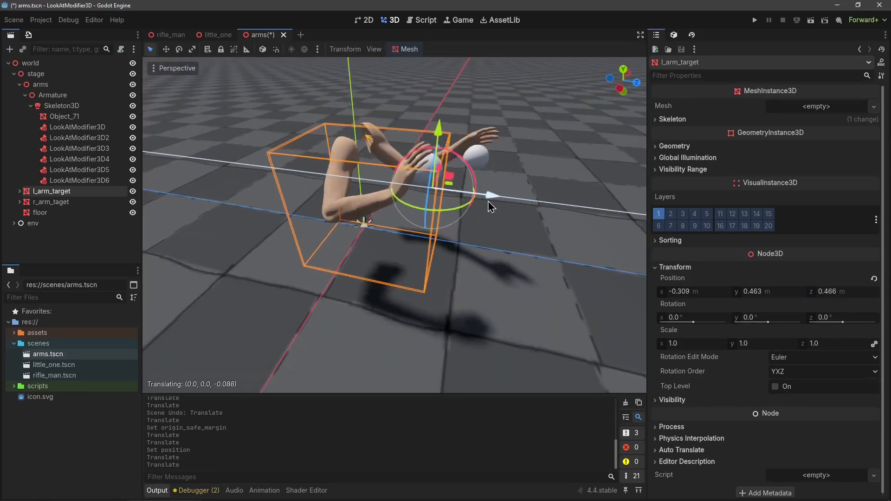
pyautogui.moveTo(489, 196); pyautogui.dragTo(619, 227)
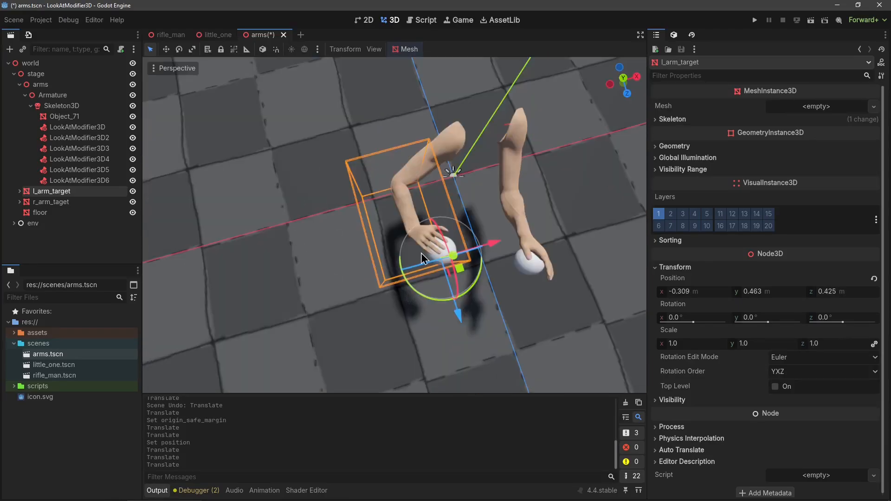
pyautogui.click(19, 191)
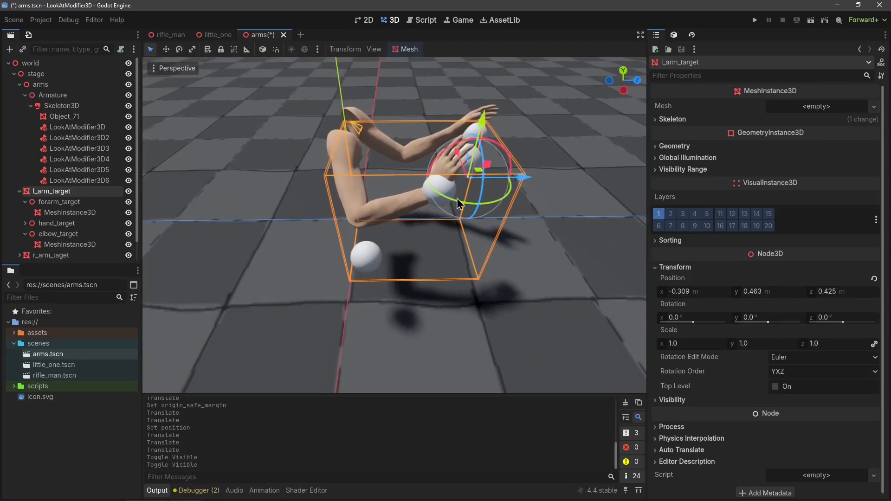
pyautogui.moveTo(369, 263)
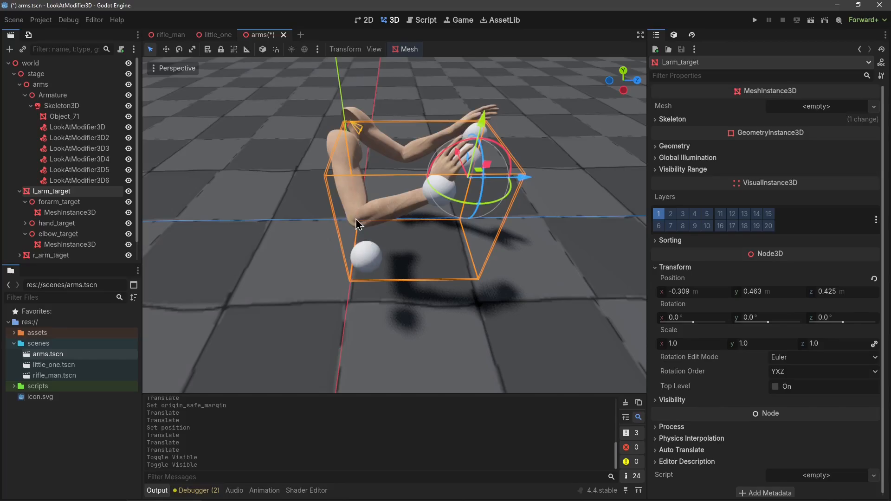
pyautogui.moveTo(363, 252)
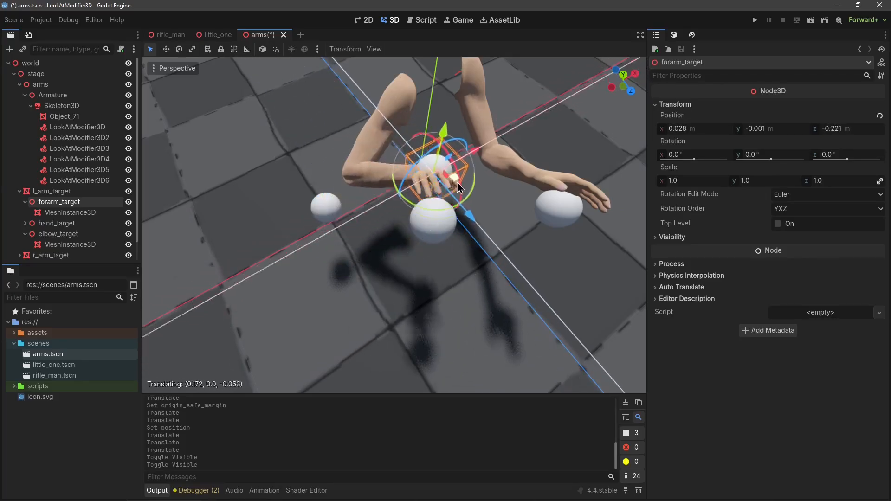
# - Move the forearm, hand and elbow target balls, then select the modifier aimed at elbow_target
pyautogui.moveTo(461, 187); pyautogui.dragTo(437, 204)
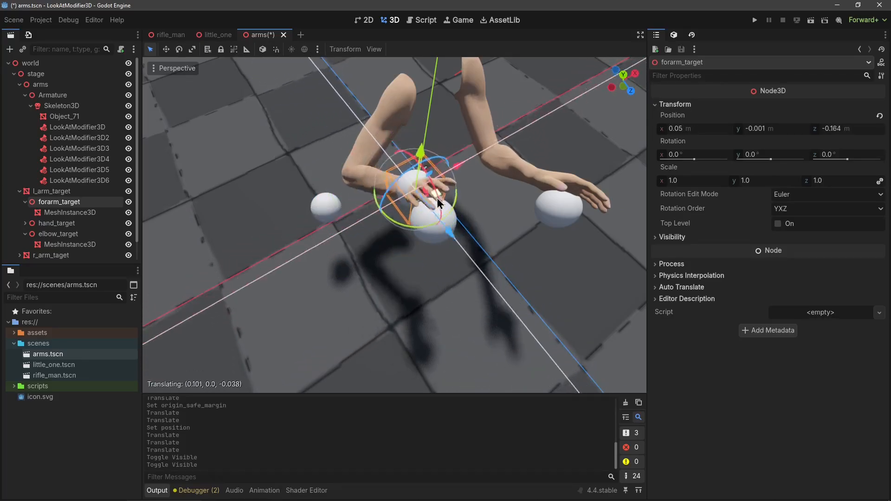
pyautogui.click(56, 223)
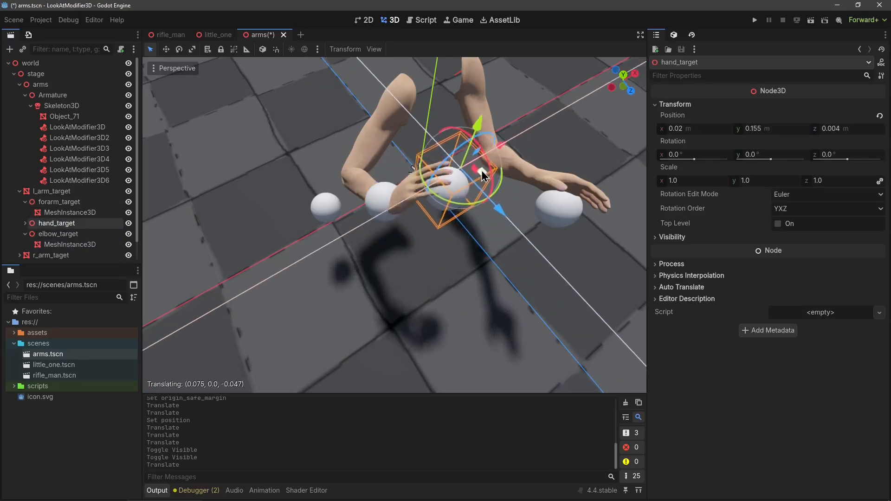
pyautogui.moveTo(480, 173); pyautogui.dragTo(460, 222)
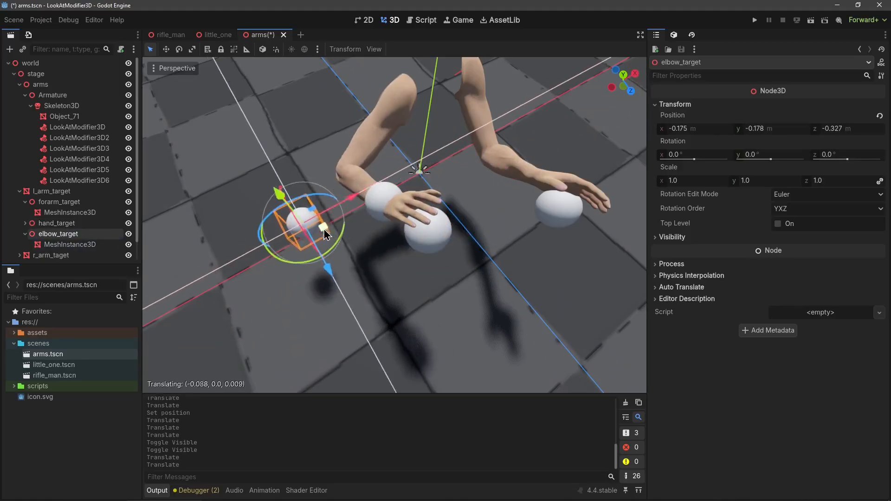
pyautogui.moveTo(324, 233); pyautogui.dragTo(364, 204)
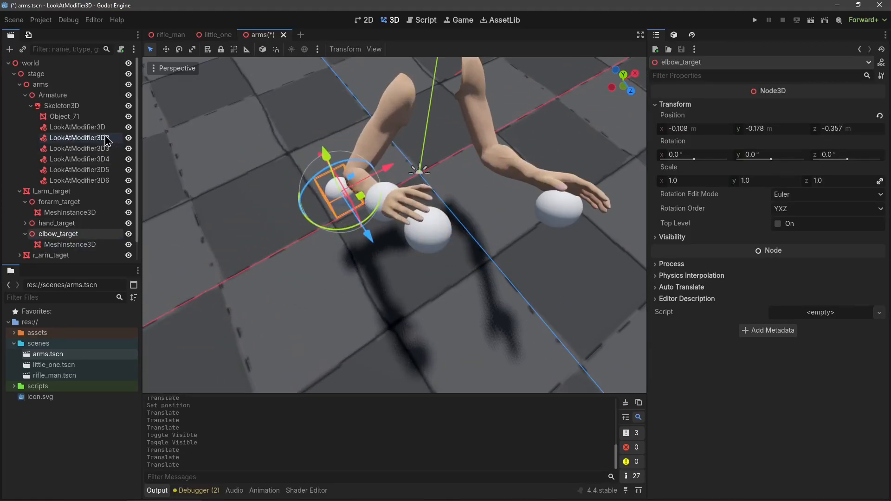
pyautogui.click(77, 127)
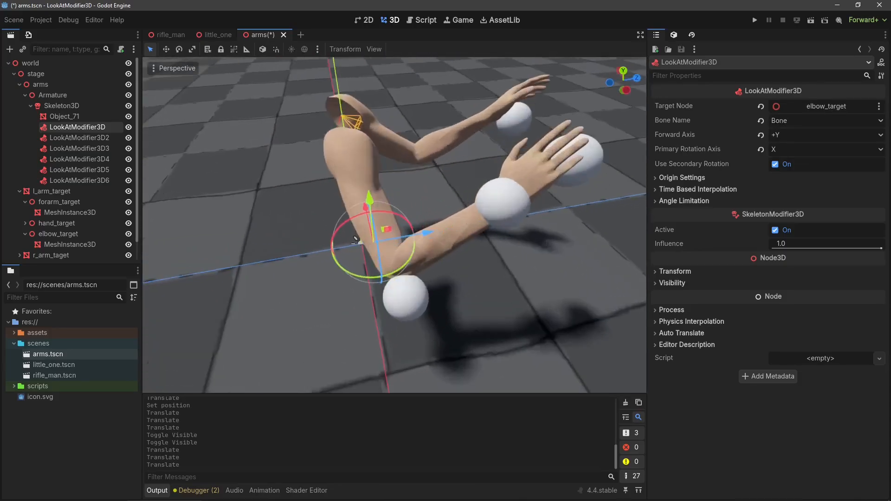
# - Drag l_arm_target to new spots so both arms follow it, then save arms.tscn
pyautogui.click(60, 202)
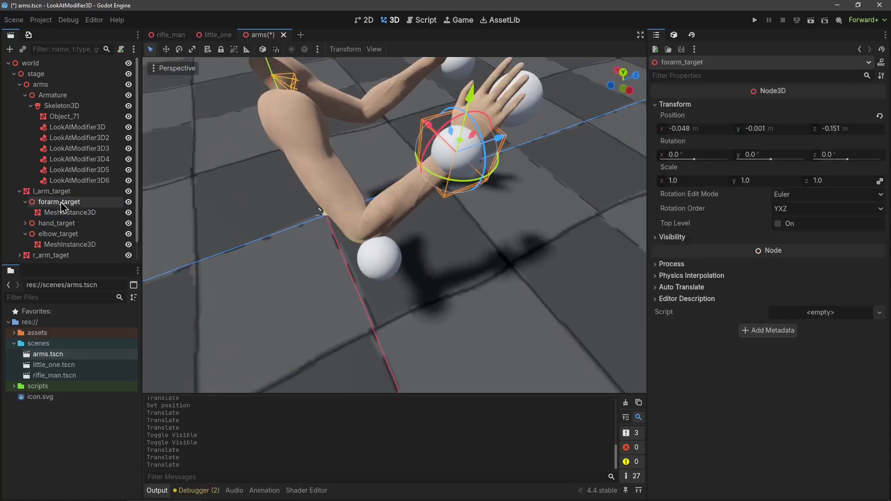
pyautogui.click(57, 234)
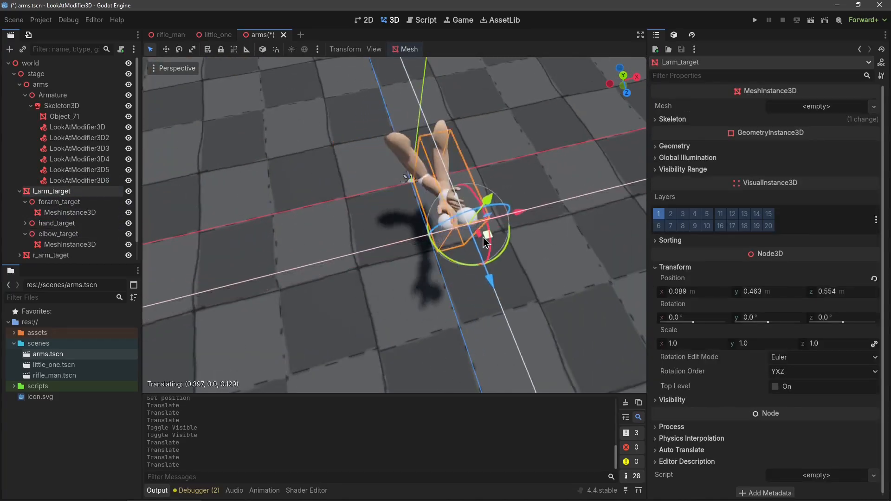
pyautogui.moveTo(485, 236); pyautogui.dragTo(449, 241)
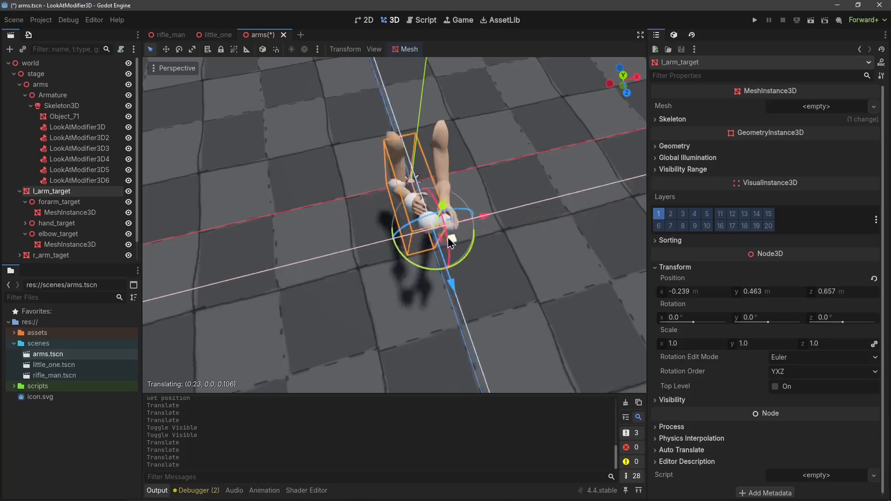
pyautogui.moveTo(446, 238); pyautogui.dragTo(384, 255)
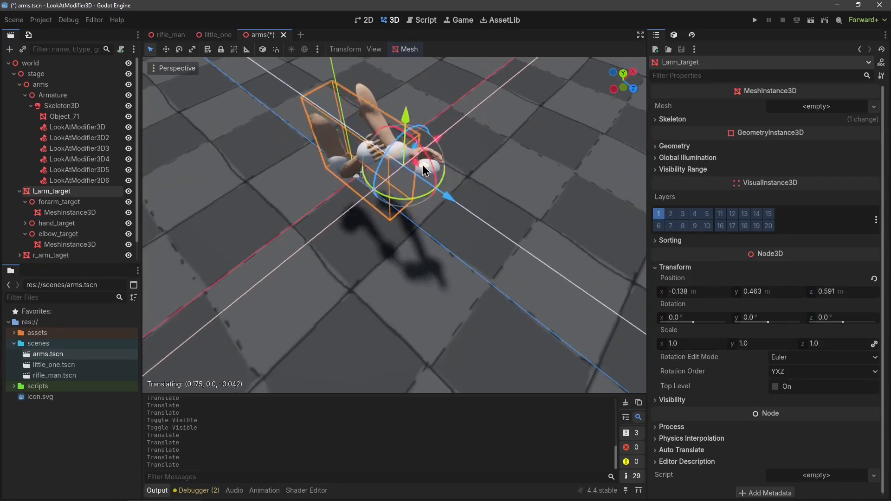
pyautogui.moveTo(423, 170); pyautogui.dragTo(404, 173)
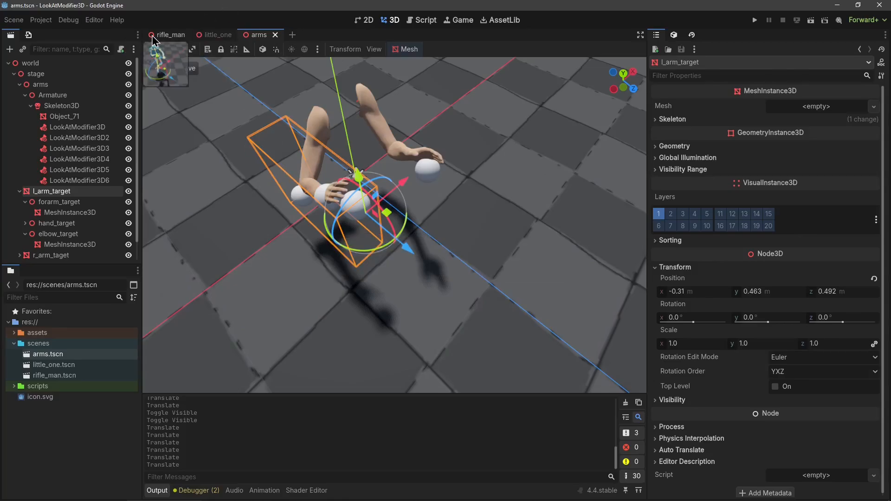
# - Run the rifle_man scene so the rifle man and target ball appear in the game view
pyautogui.click(169, 34)
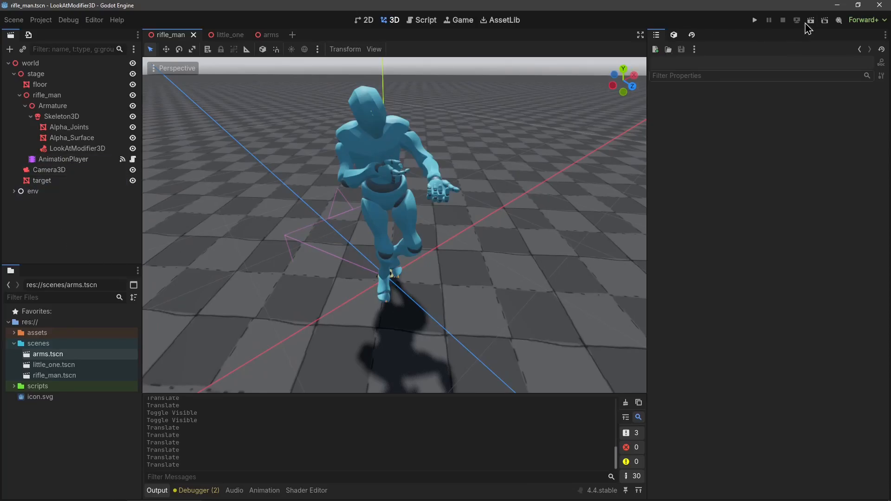
pyautogui.click(754, 19)
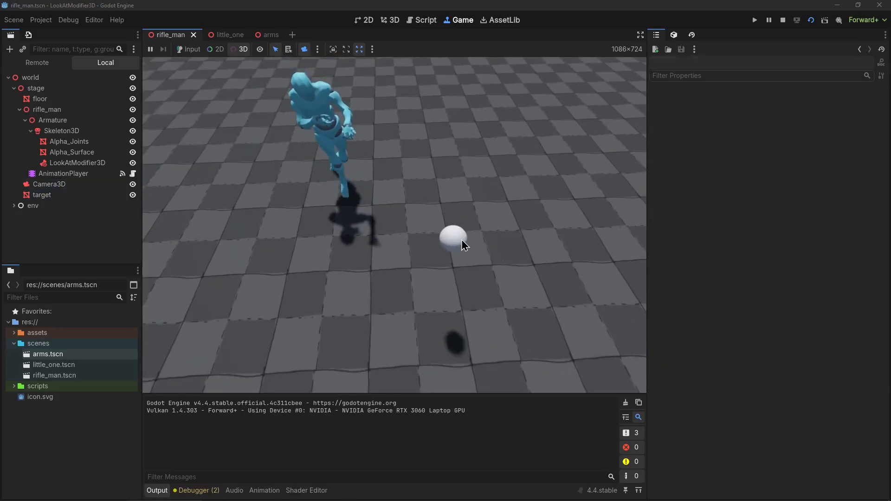
# - Move the ball in the running game, then show LookAtModifier3D aiming mixamorig_Spine1 at target
pyautogui.click(453, 236)
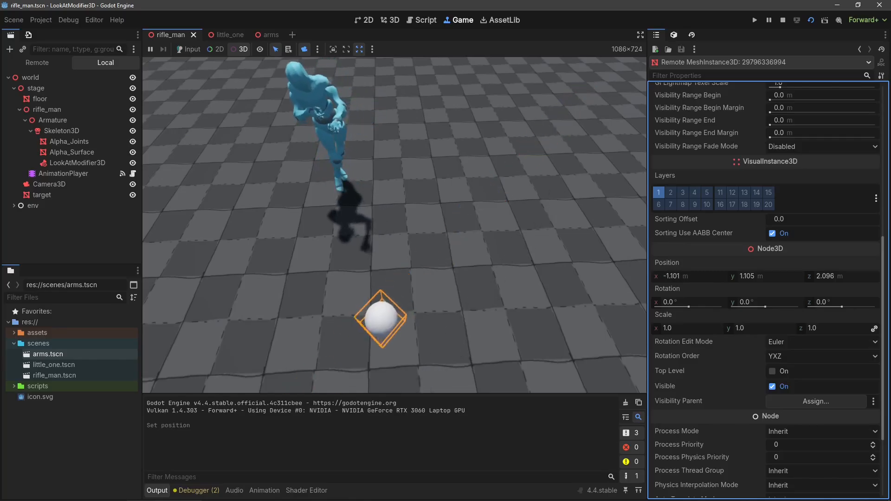
pyautogui.moveTo(381, 317); pyautogui.dragTo(412, 284)
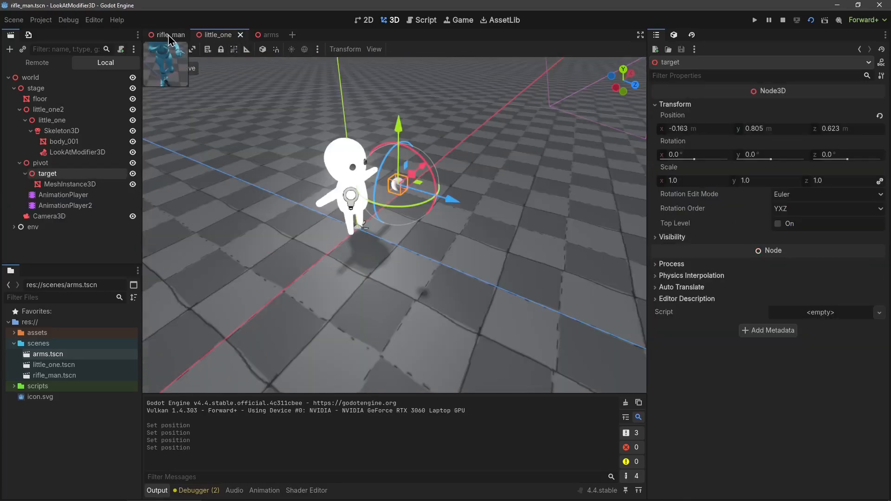
pyautogui.click(165, 34)
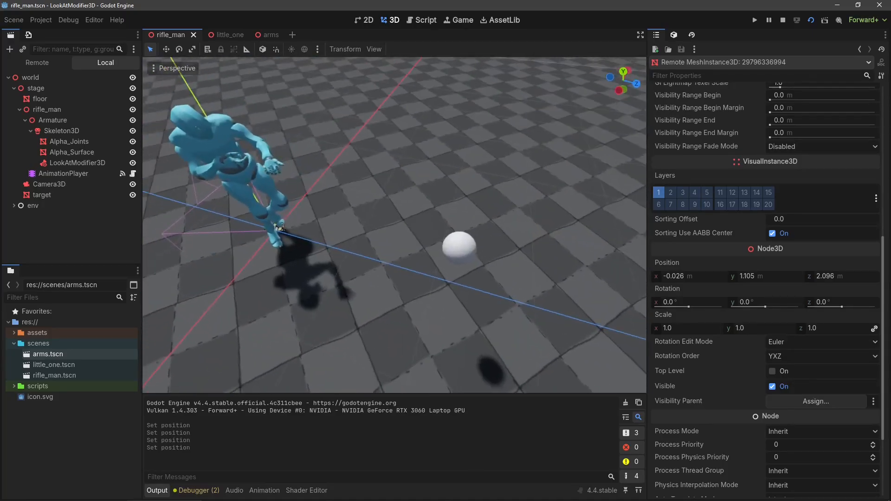
pyautogui.click(77, 163)
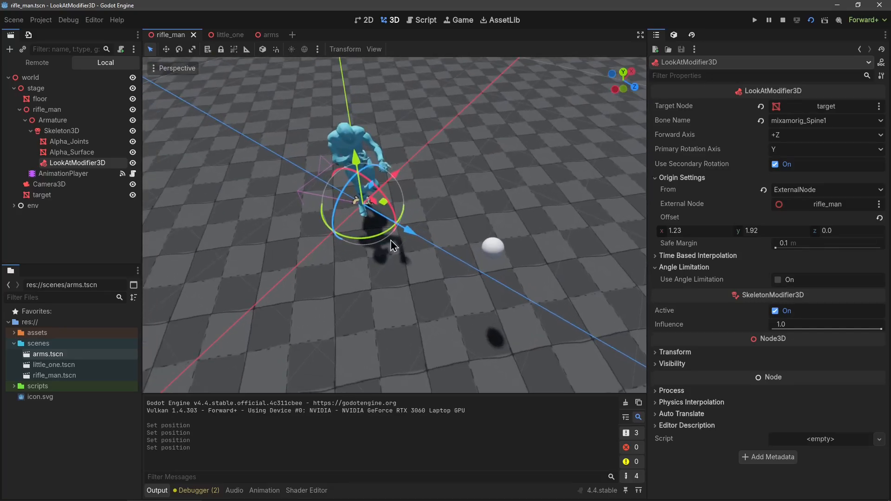
# - Select target and drag it across the floor near the rifle man so his torso turns
pyautogui.click(42, 195)
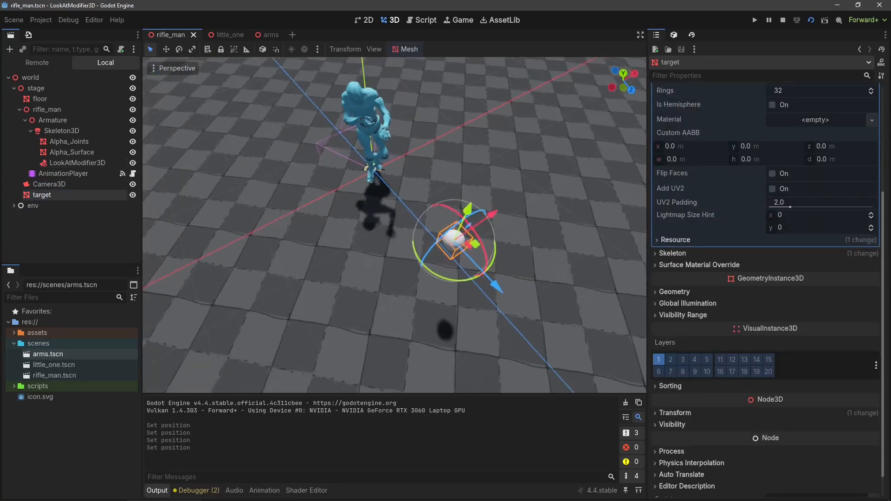
pyautogui.moveTo(454, 241); pyautogui.dragTo(482, 213)
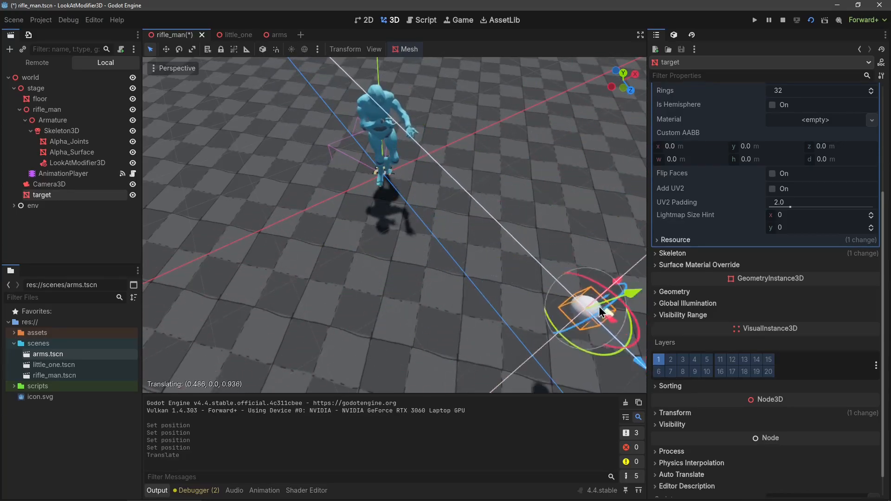
pyautogui.moveTo(591, 307); pyautogui.dragTo(437, 159)
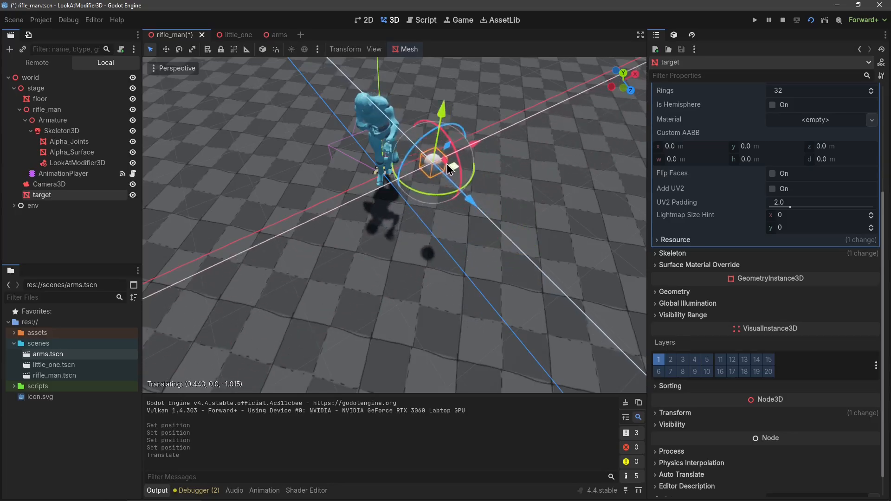
pyautogui.moveTo(434, 159); pyautogui.dragTo(500, 261)
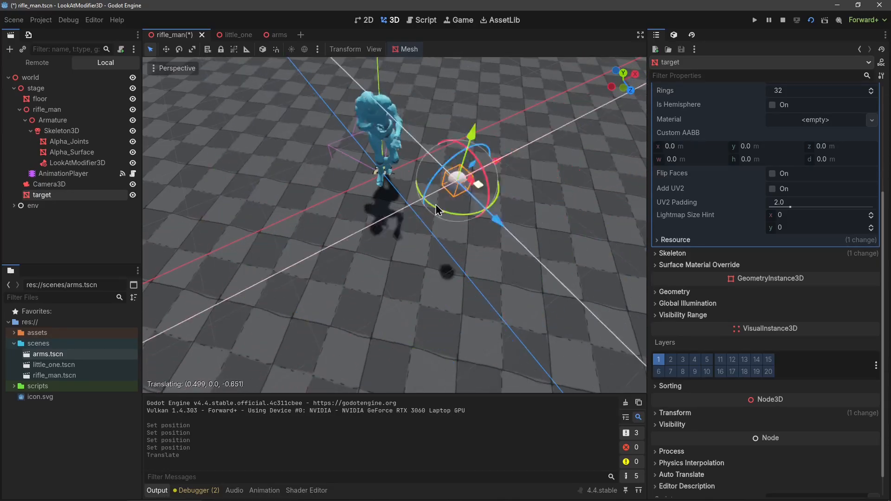
pyautogui.moveTo(455, 182); pyautogui.dragTo(423, 301)
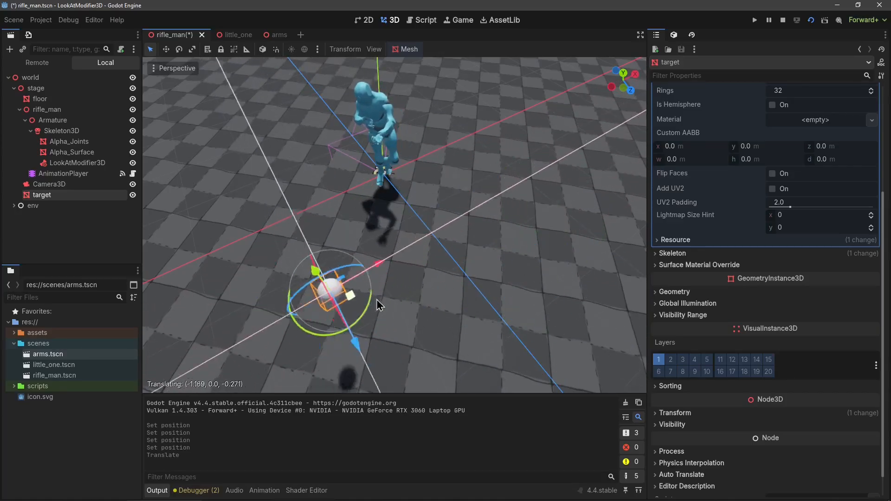
# - Move target front-left, sideways to the right and back to centre while the rifle man tracks it
pyautogui.moveTo(332, 290); pyautogui.dragTo(474, 241)
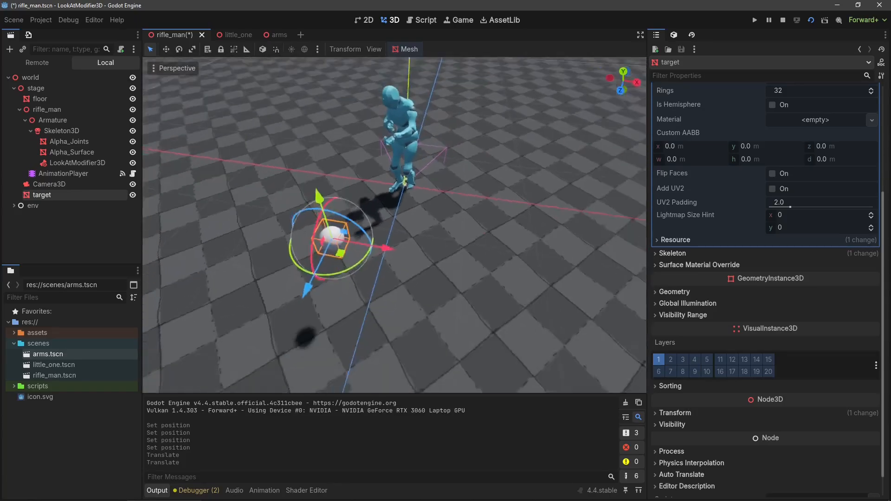
pyautogui.moveTo(335, 238); pyautogui.dragTo(423, 222)
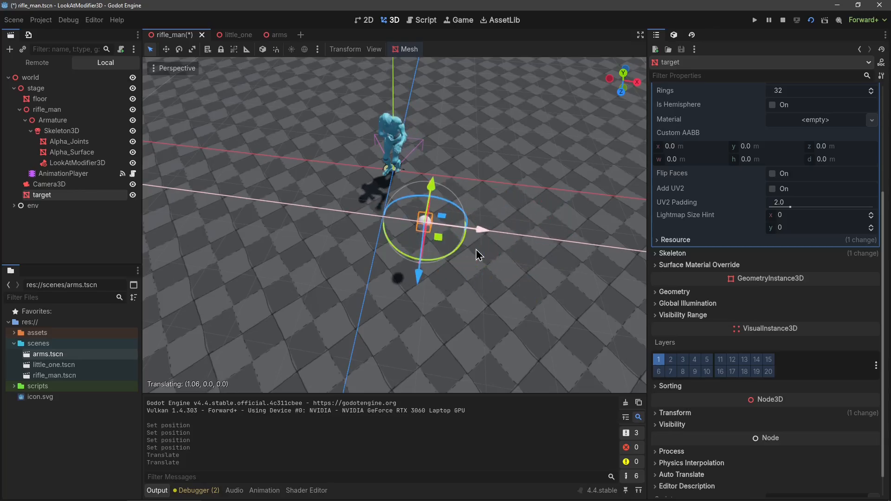
pyautogui.moveTo(423, 222); pyautogui.dragTo(530, 235)
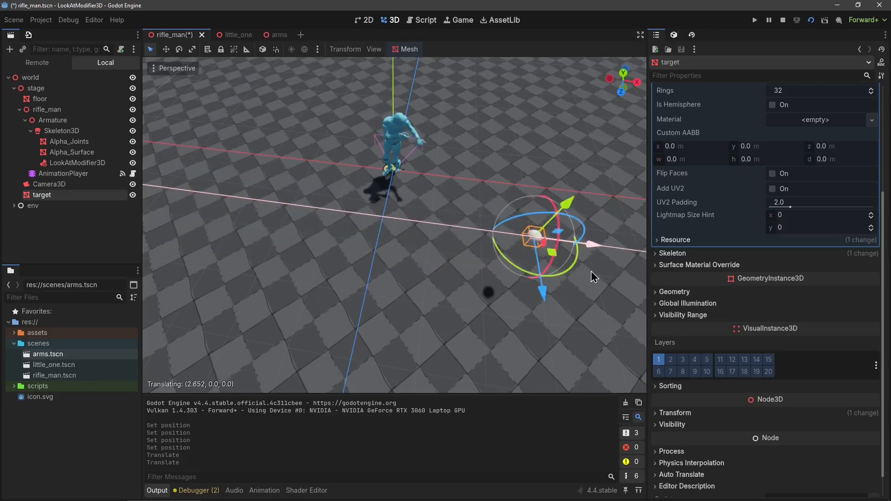
pyautogui.moveTo(535, 236); pyautogui.dragTo(458, 227)
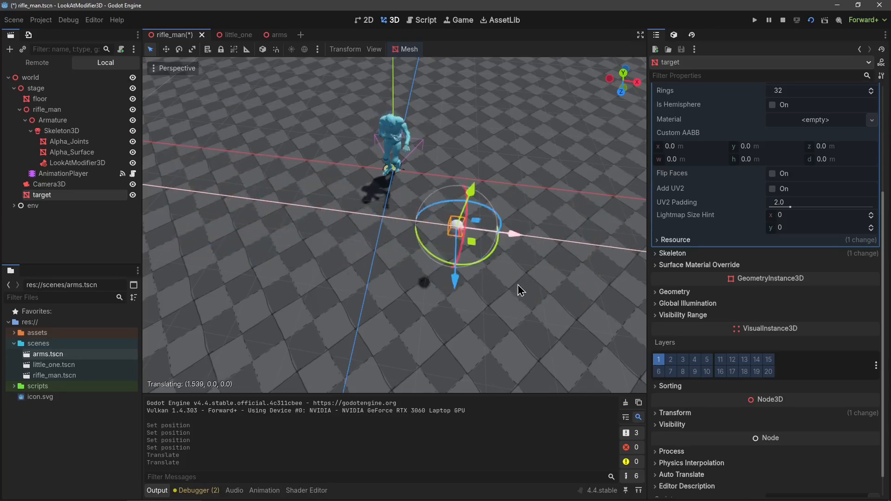
pyautogui.moveTo(455, 228); pyautogui.dragTo(343, 214)
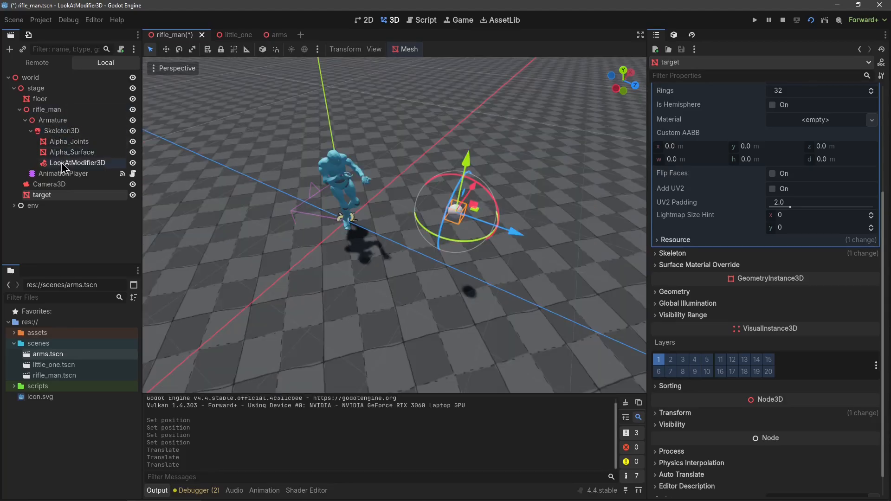
# - Duplicate rifle_man into a row and raise target above them so every spine leans back
pyautogui.click(47, 109)
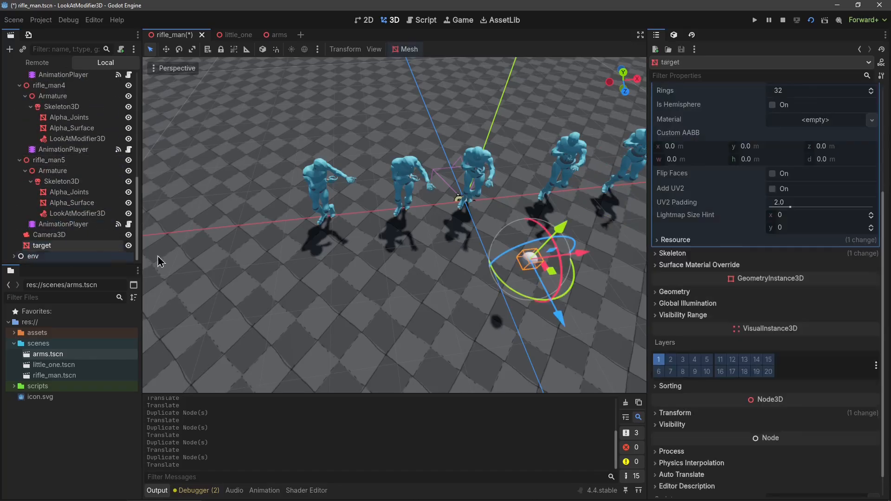
pyautogui.moveTo(531, 259); pyautogui.dragTo(301, 236)
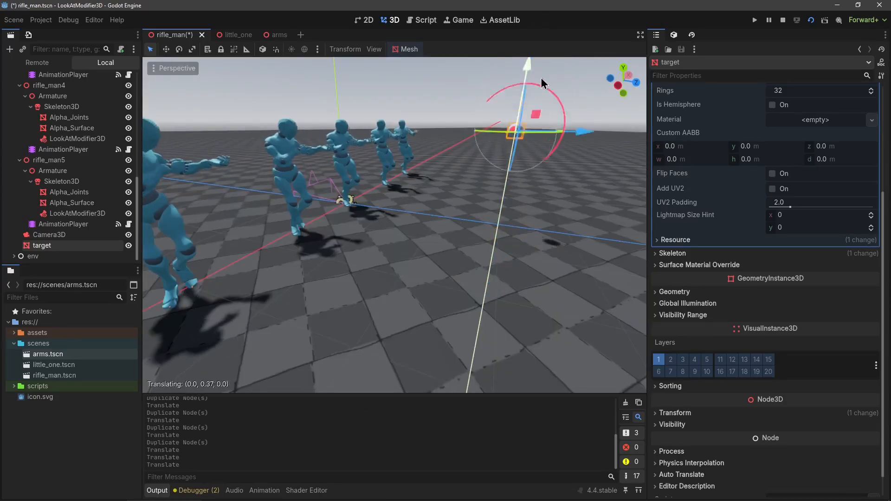
pyautogui.moveTo(516, 134); pyautogui.dragTo(504, 233)
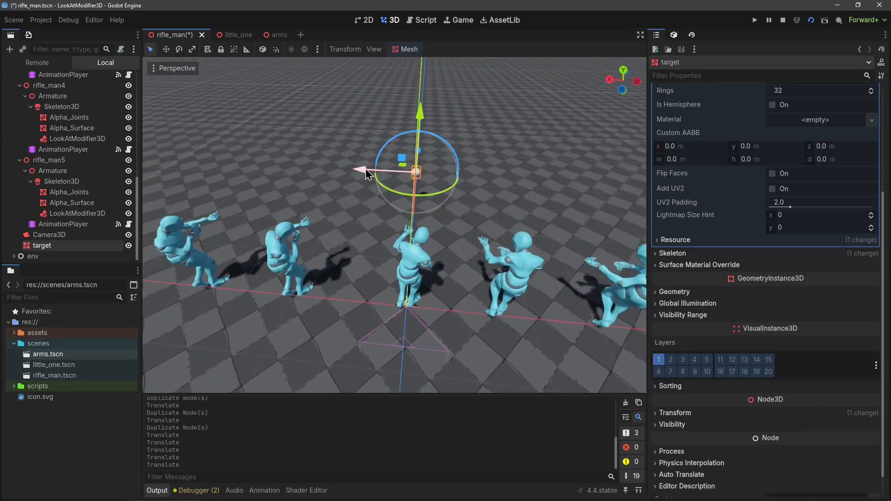
pyautogui.moveTo(367, 171); pyautogui.dragTo(359, 169)
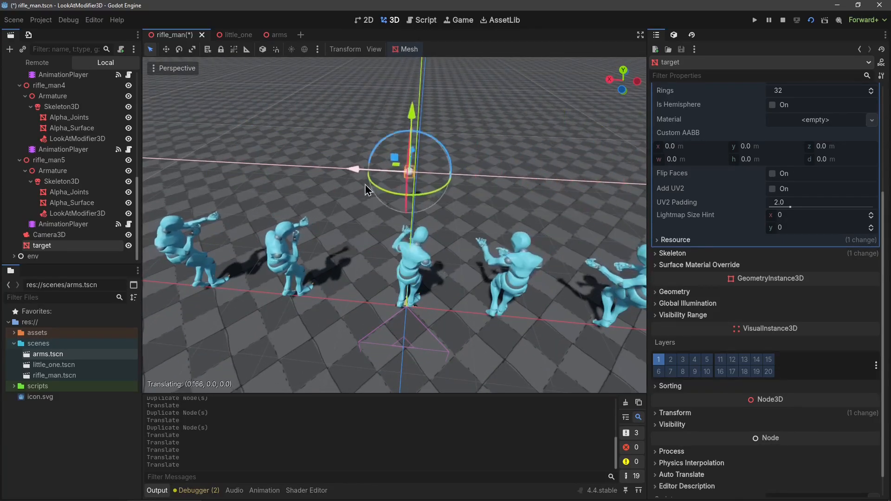
# - Back in the arms scene, drag l_arm_target outward and back so the hands follow
pyautogui.click(266, 34)
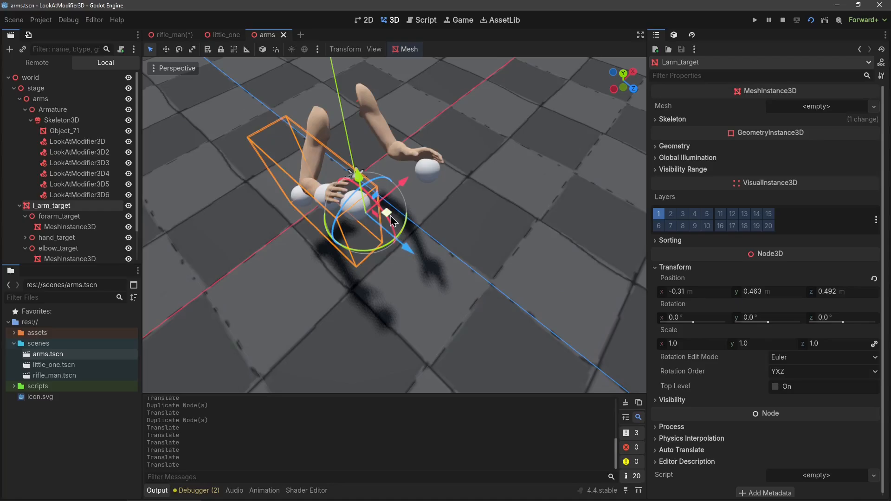
pyautogui.moveTo(398, 204); pyautogui.dragTo(386, 181)
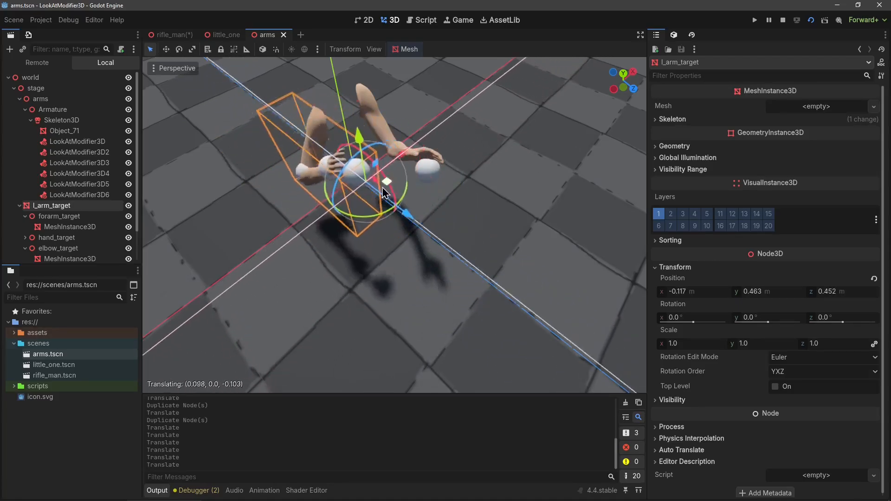
pyautogui.moveTo(386, 190); pyautogui.dragTo(426, 210)
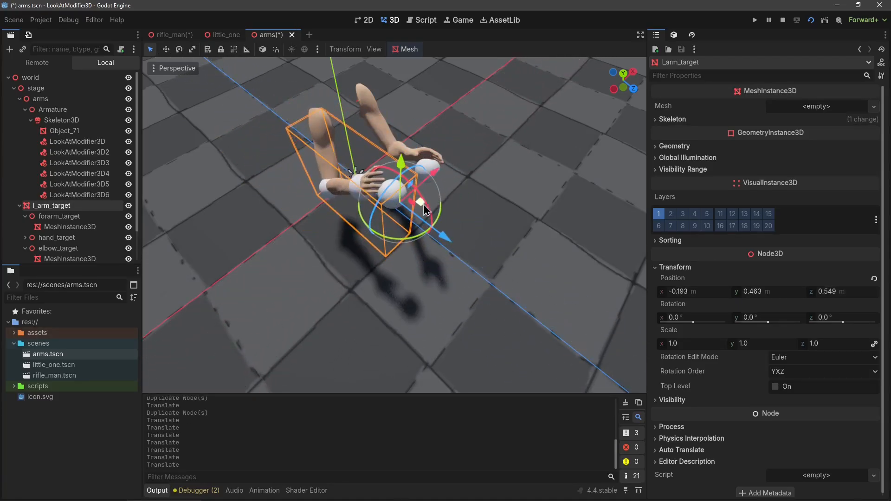
pyautogui.moveTo(423, 204); pyautogui.dragTo(391, 224)
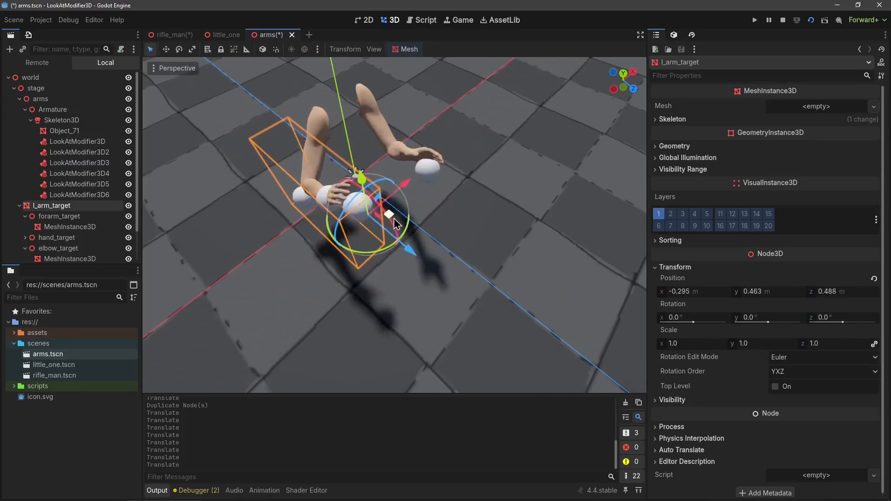